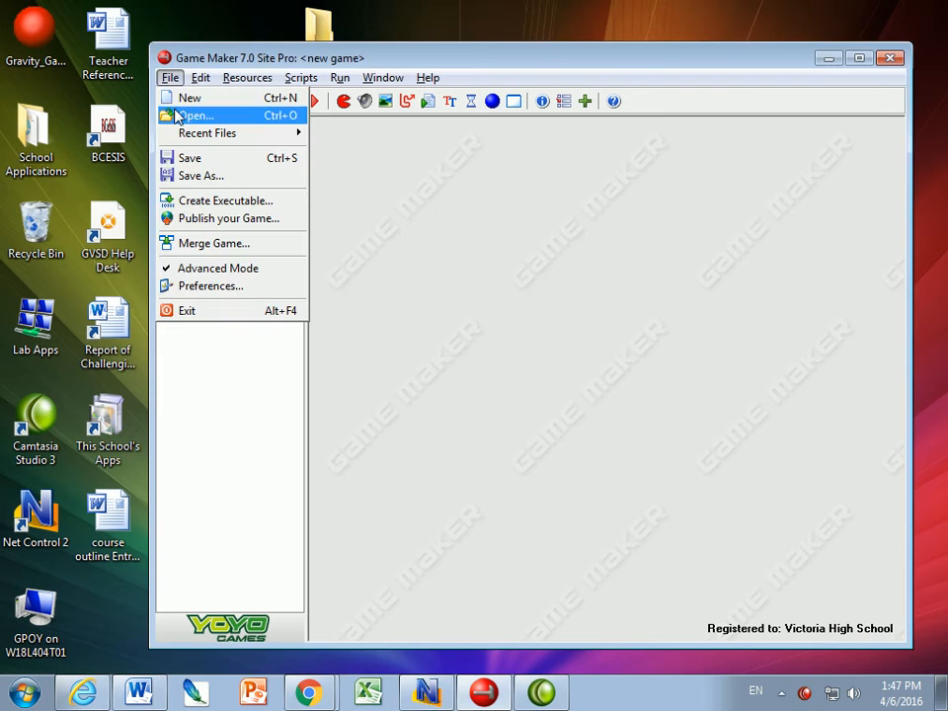
# - Open the shooter_game.gmk project and expand its Objects folder
pyautogui.click(192, 115)
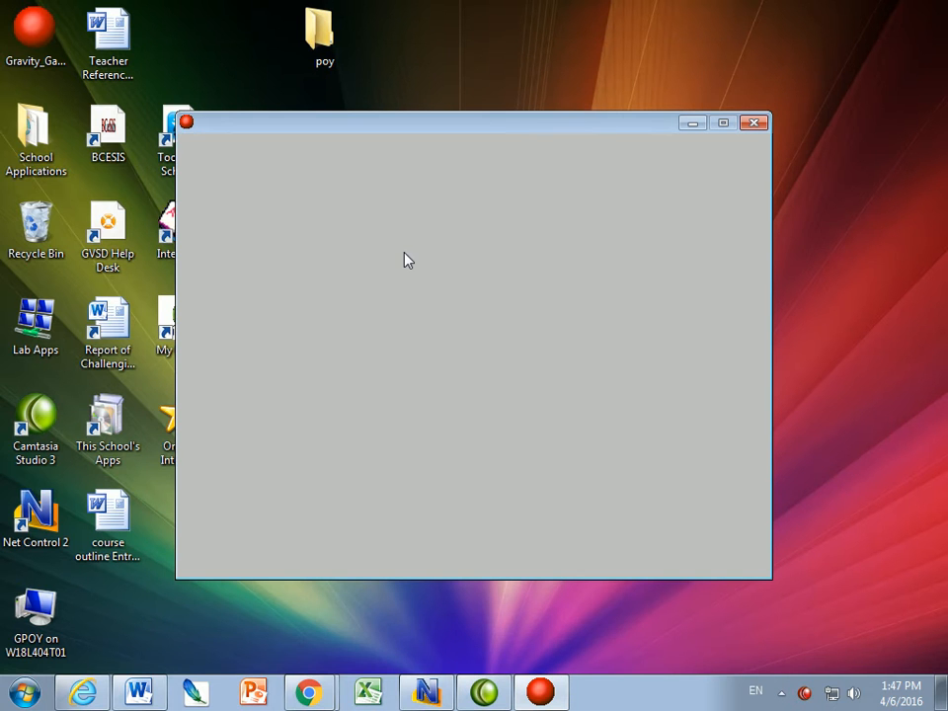
pyautogui.moveTo(789, 355)
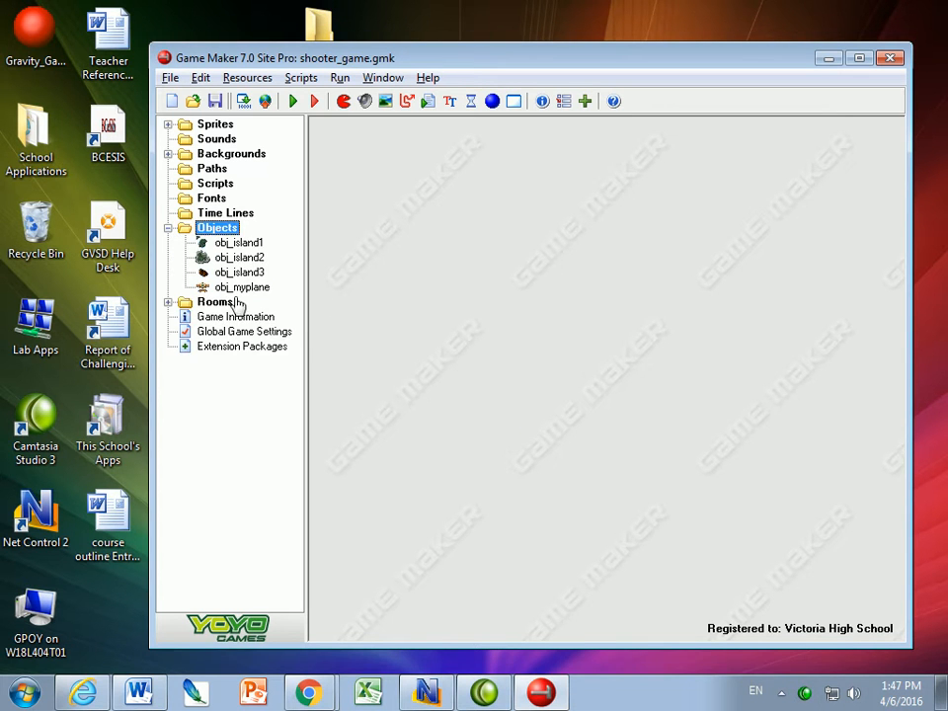
# - Open room1 and place obj_island1, obj_island2 and obj_island3 around the plane
pyautogui.doubleClick(227, 315)
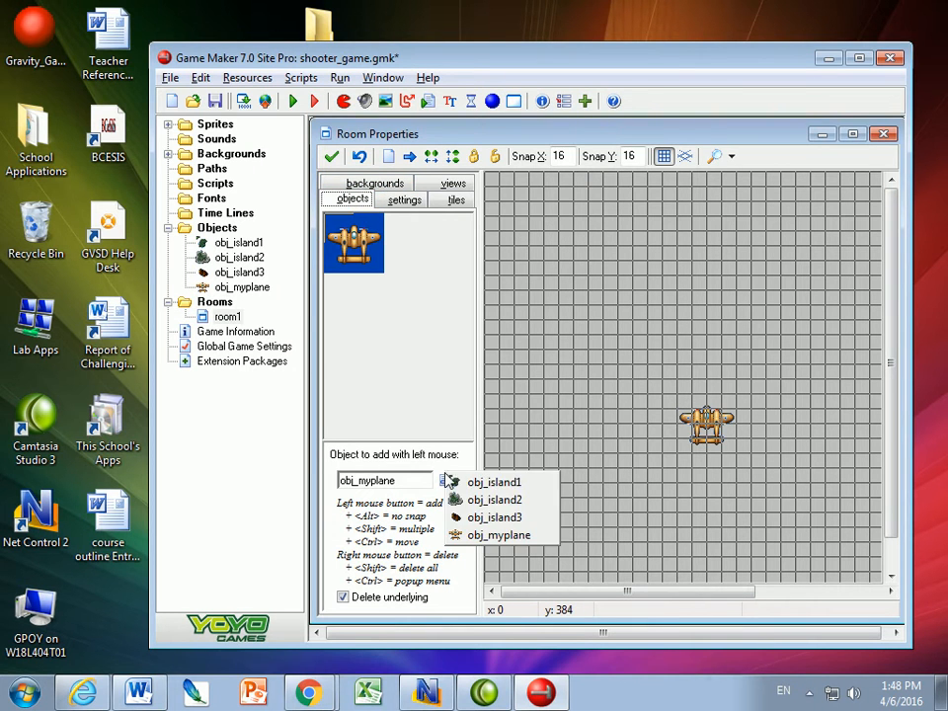
pyautogui.click(493, 482)
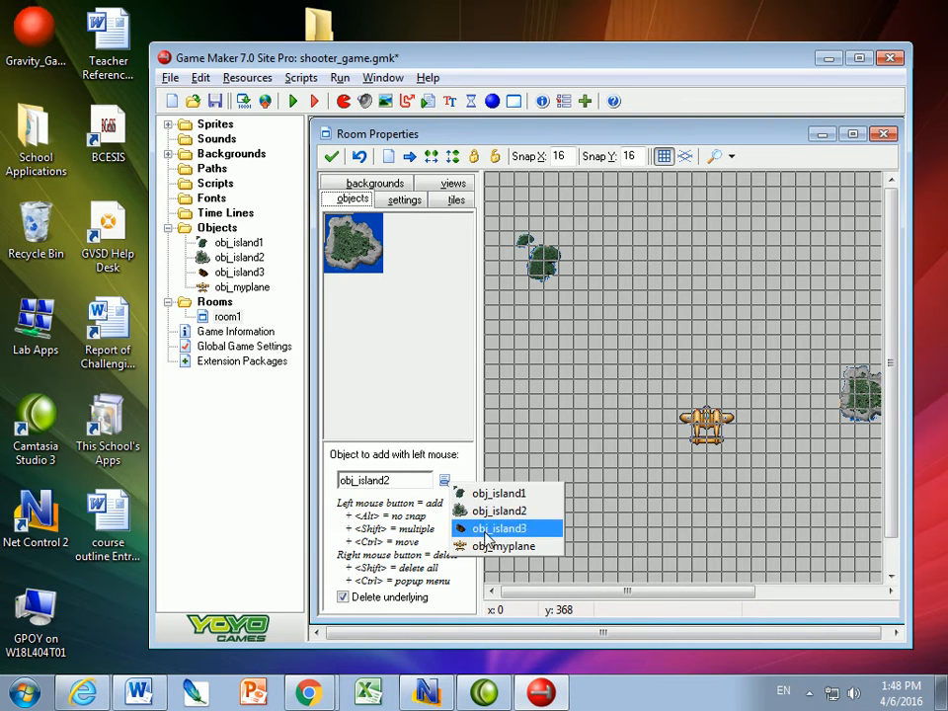
pyautogui.click(499, 529)
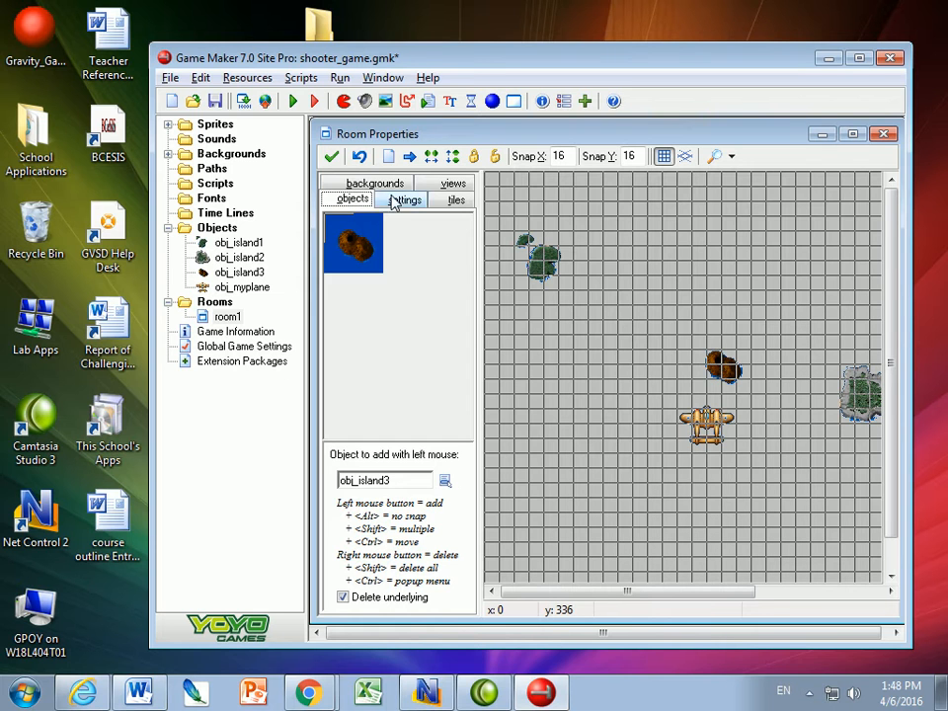
# - Give room1 the back_water background, visible at start, scrolling vertically at speed 2
pyautogui.click(377, 183)
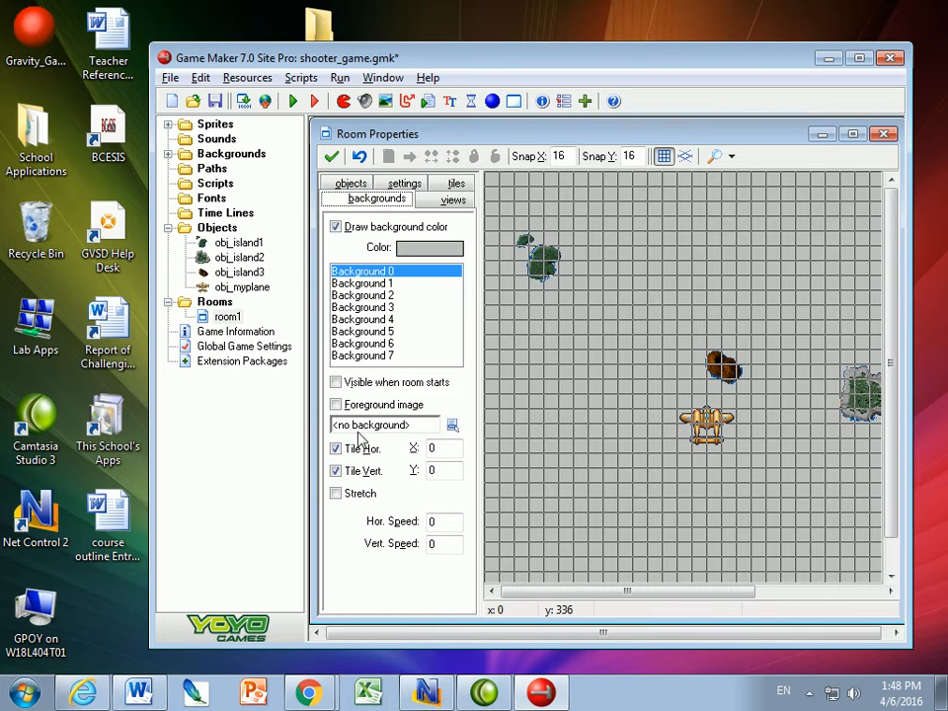
pyautogui.click(453, 425)
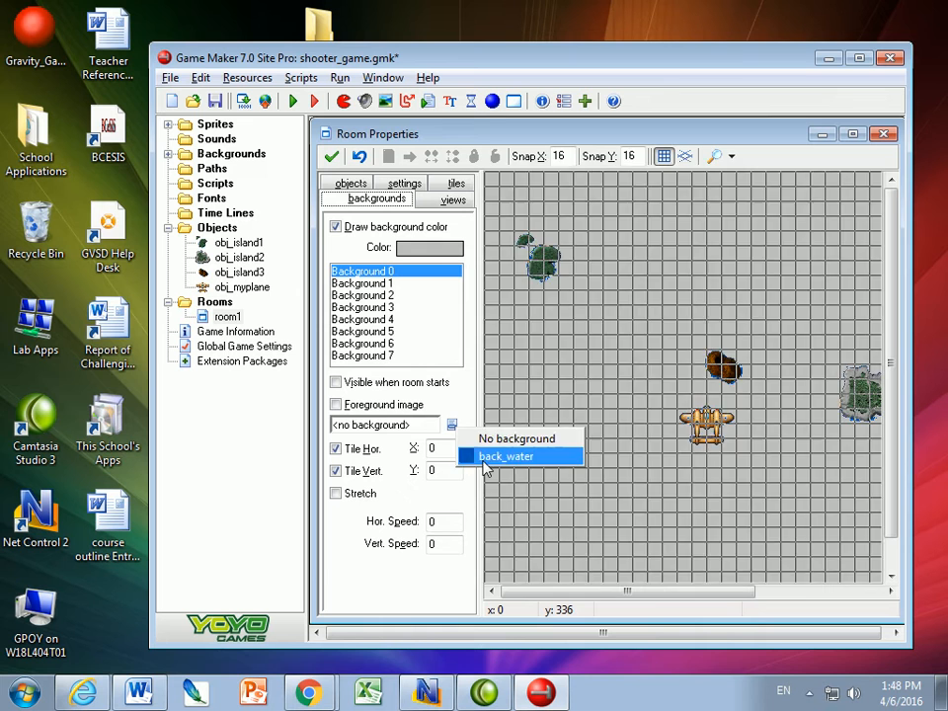
pyautogui.click(507, 455)
pyautogui.write('2')
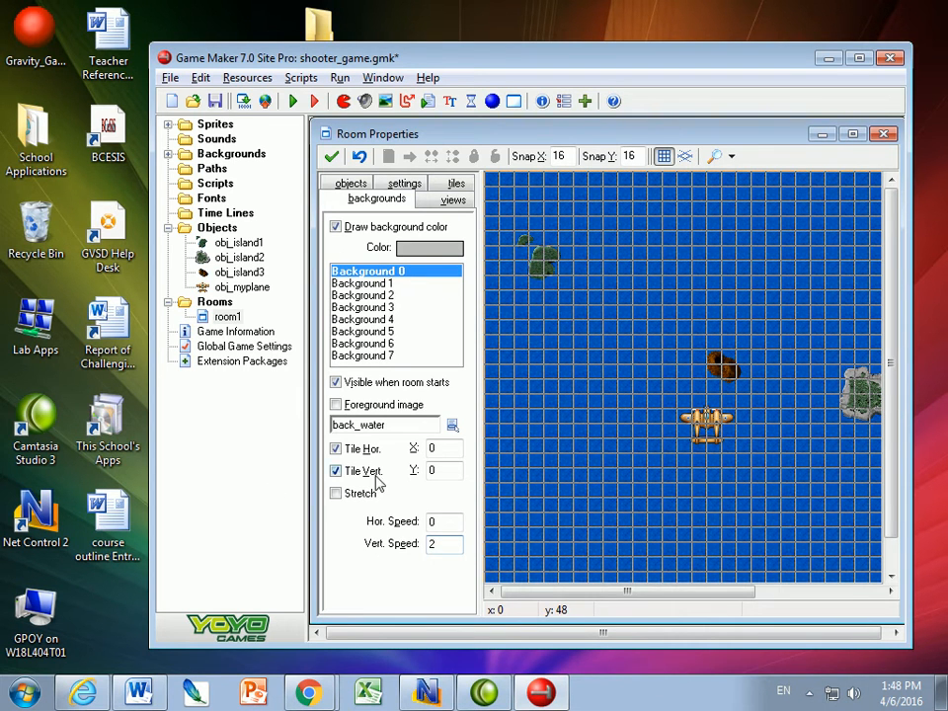
pyautogui.click(352, 197)
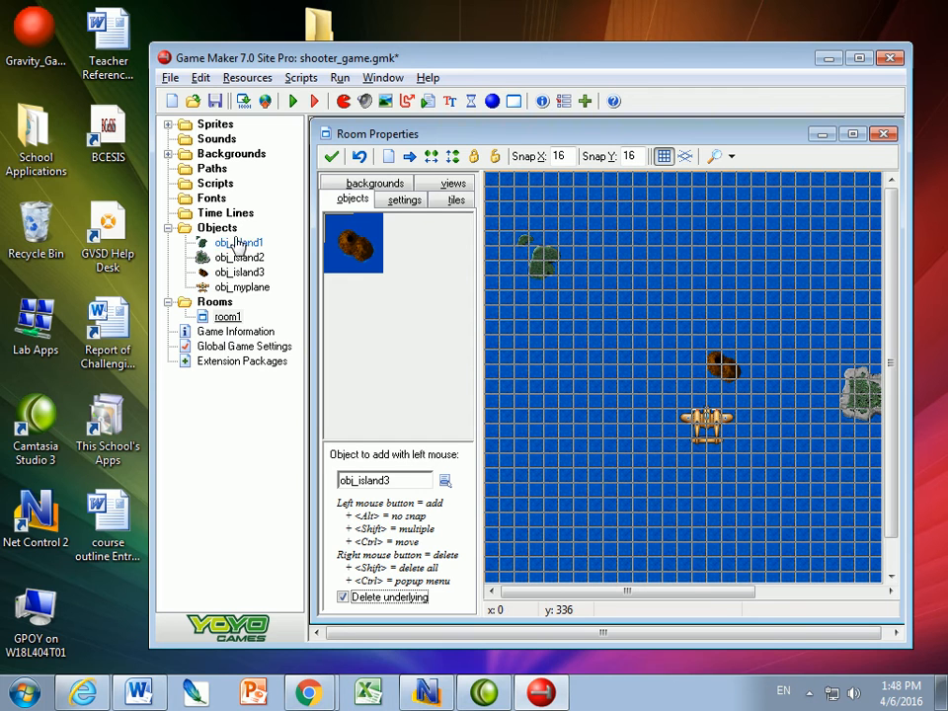
# - Open obj_myplane and set its depth to -1000
pyautogui.click(241, 287)
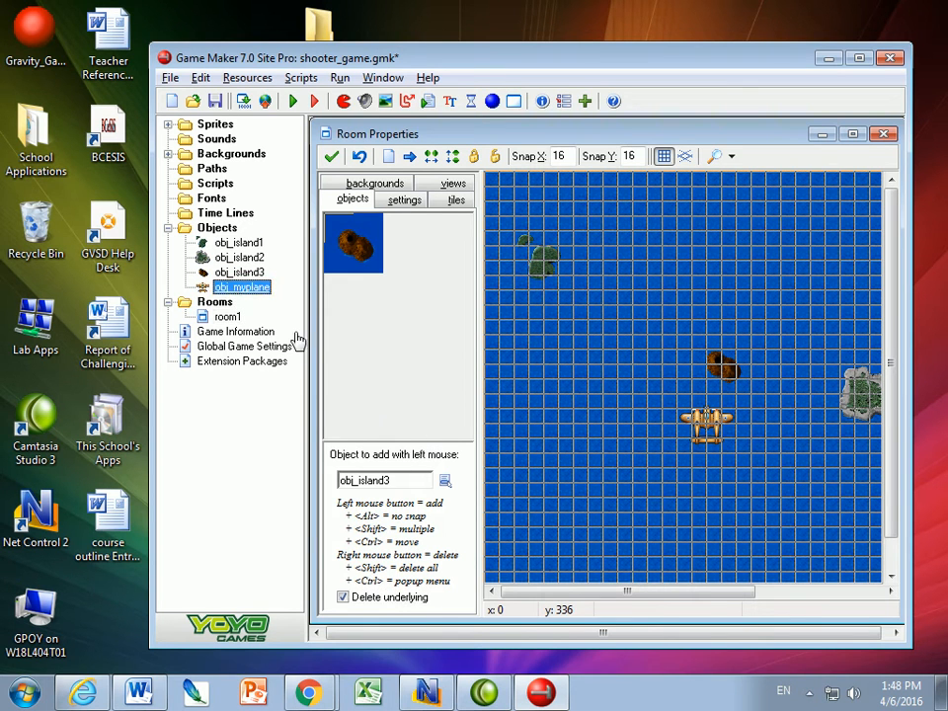
pyautogui.doubleClick(242, 286)
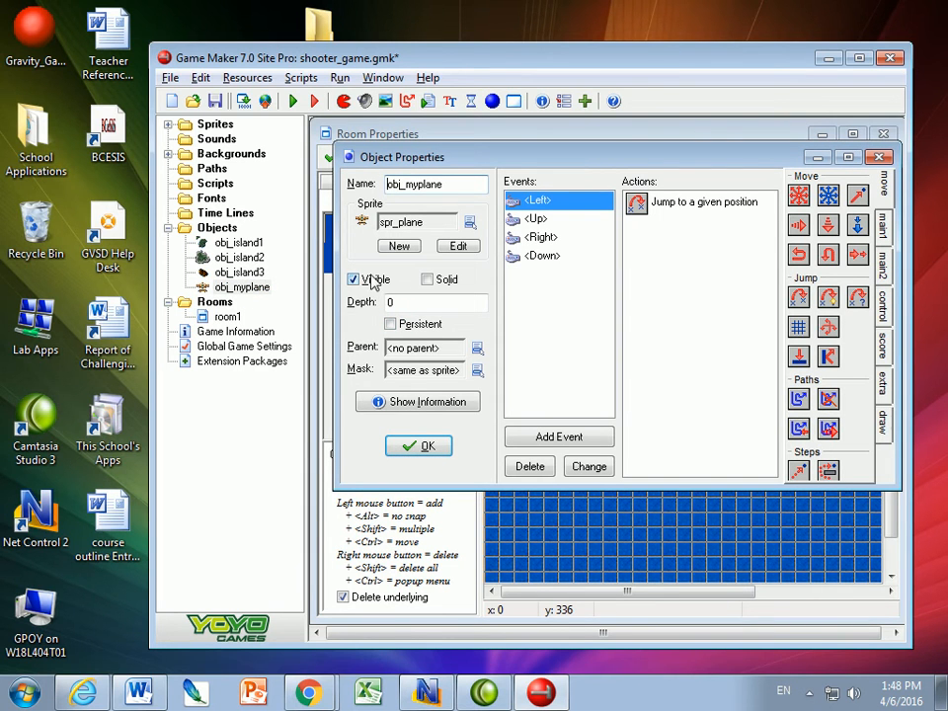
pyautogui.click(353, 278)
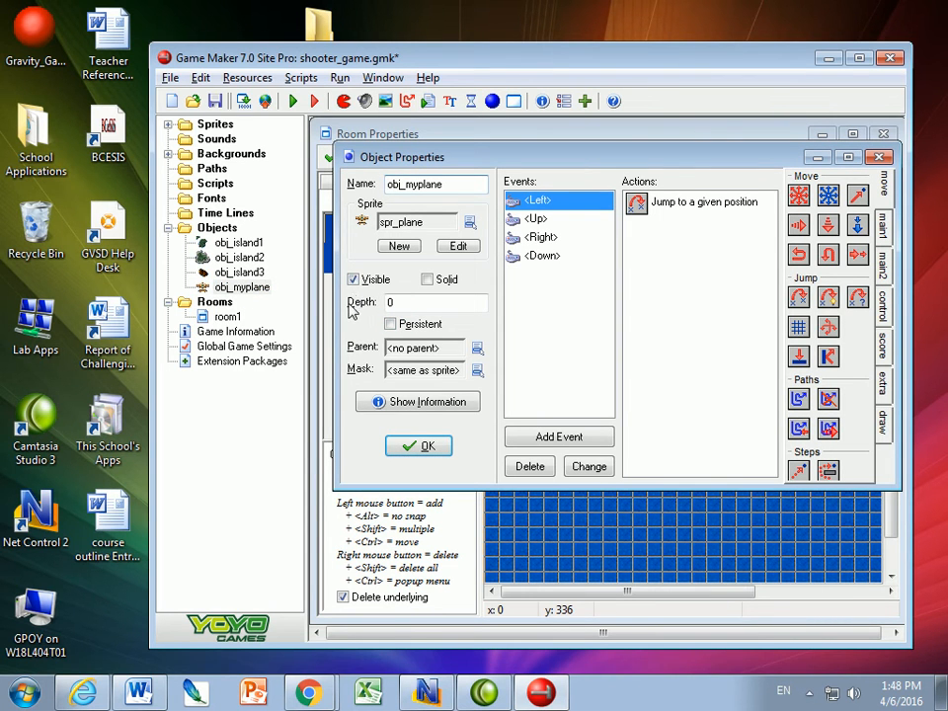
pyautogui.click(435, 302)
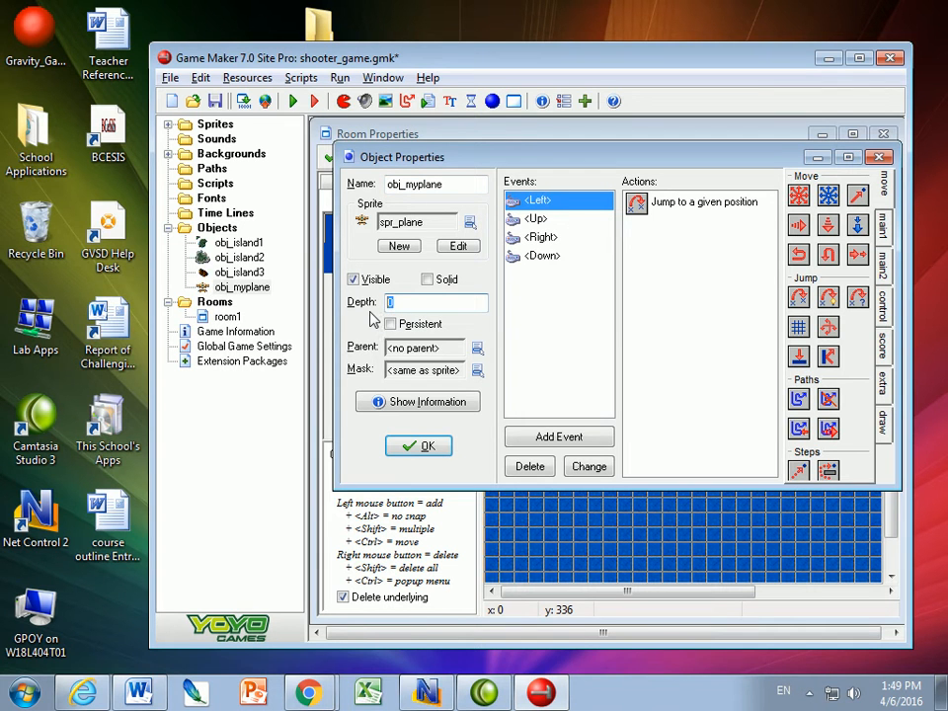
pyautogui.write('-10')
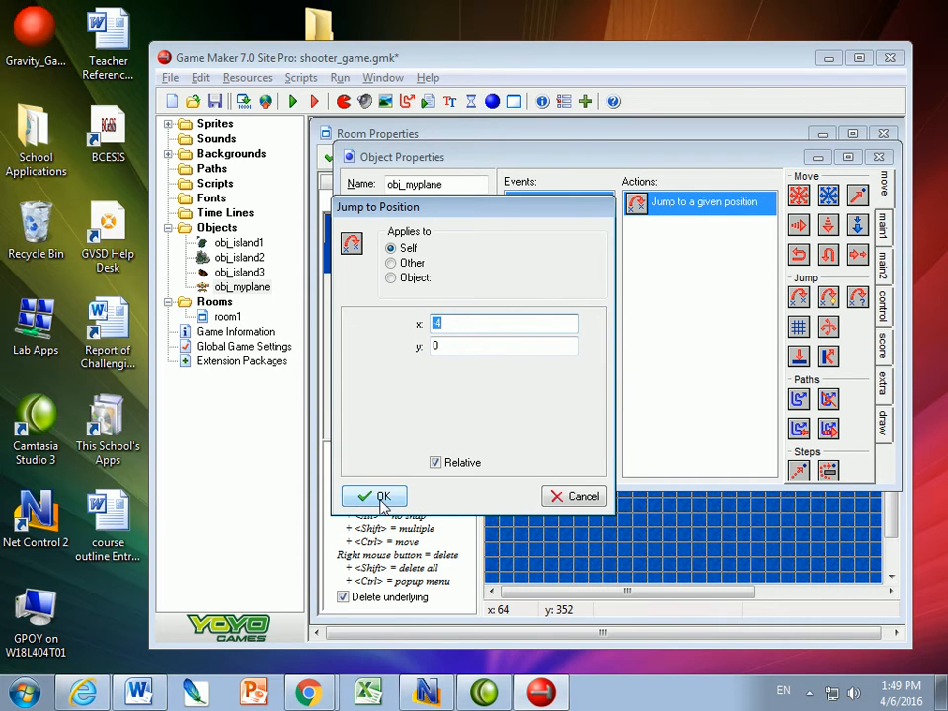
# - Make the Left event jump only while x is larger than 0
pyautogui.click(373, 495)
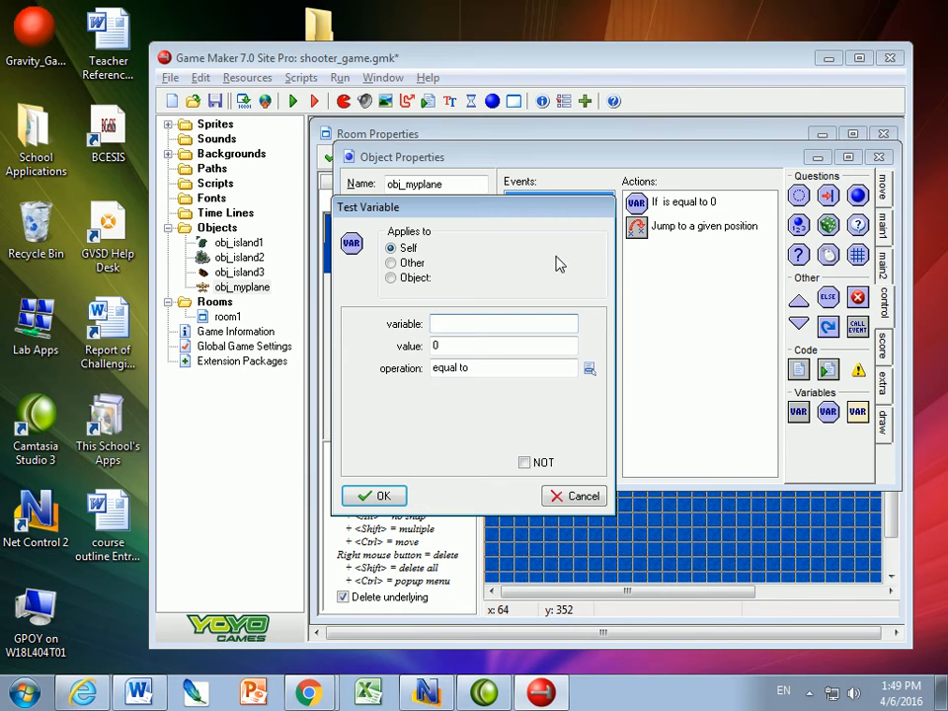
pyautogui.write('x')
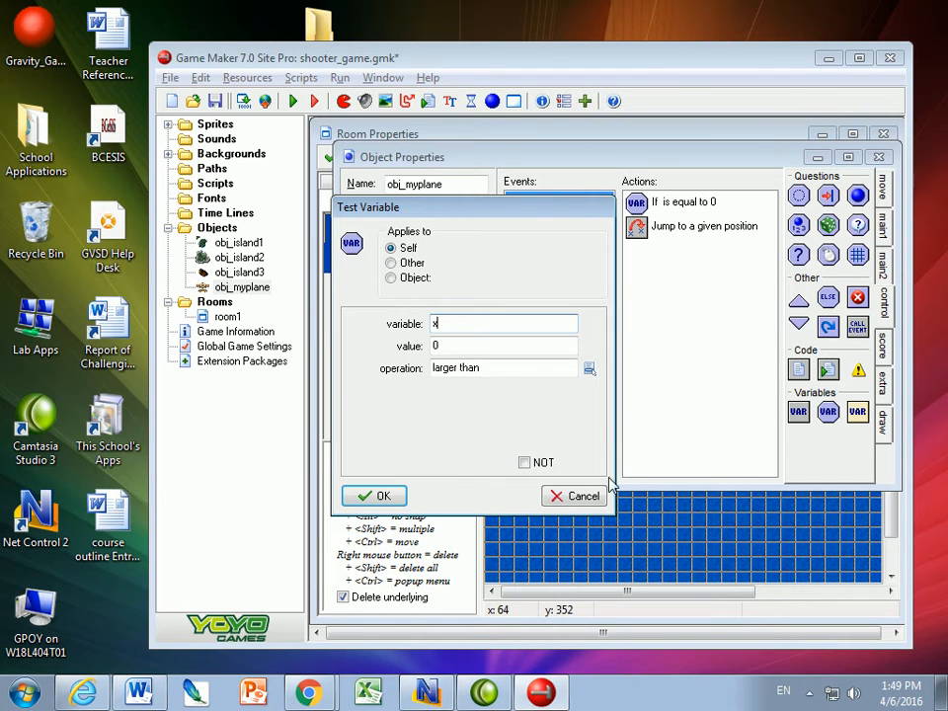
pyautogui.click(373, 495)
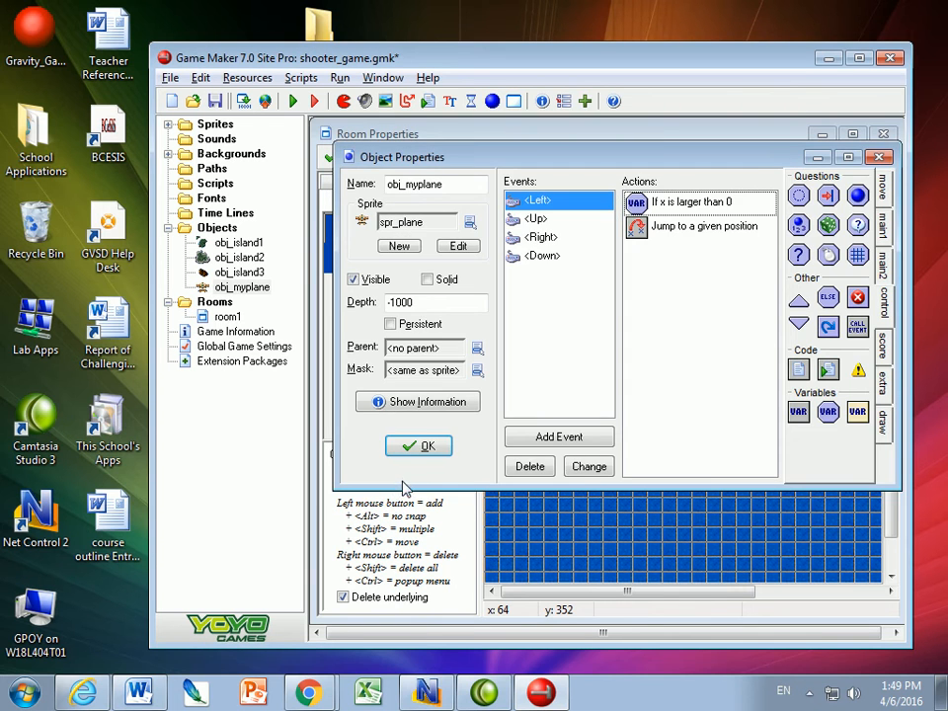
pyautogui.click(418, 445)
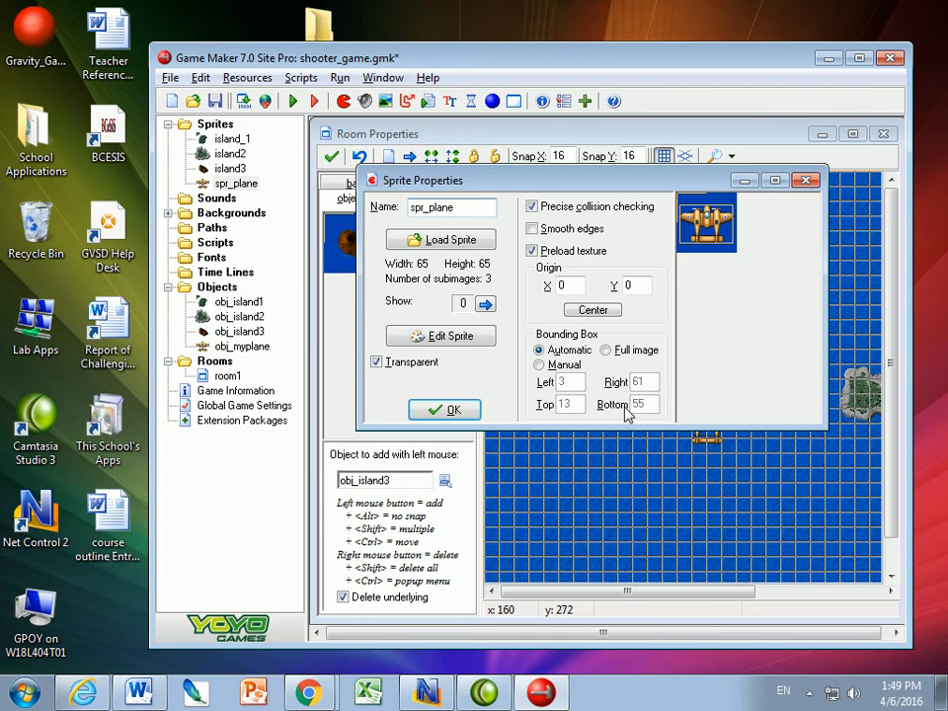
# - Center spr_plane's origin at 32,32 and untick precise collision checking
pyautogui.click(592, 309)
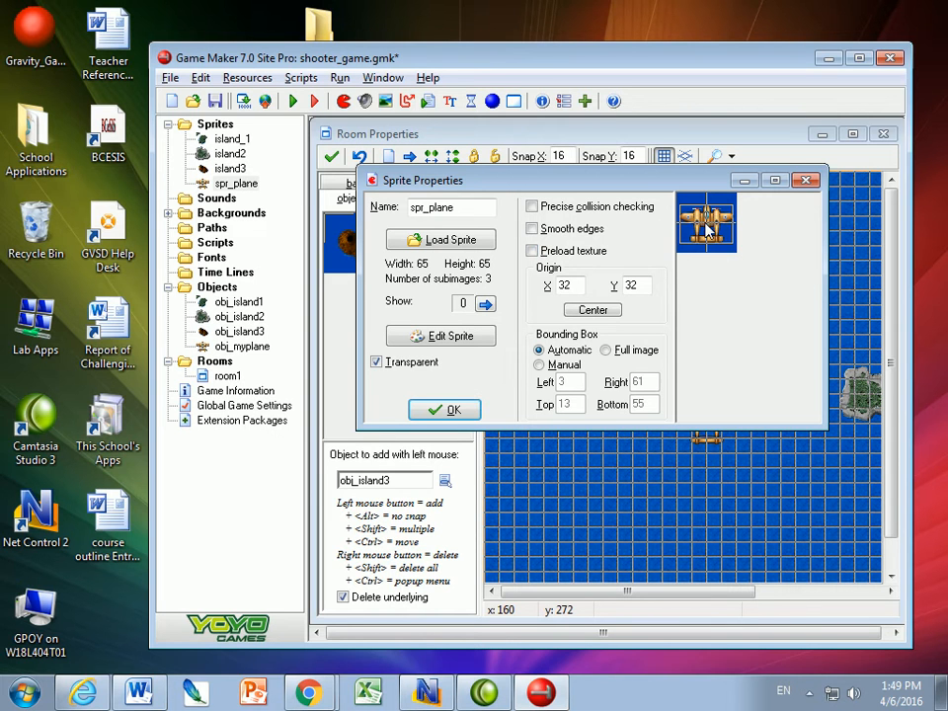
pyautogui.moveTo(698, 232)
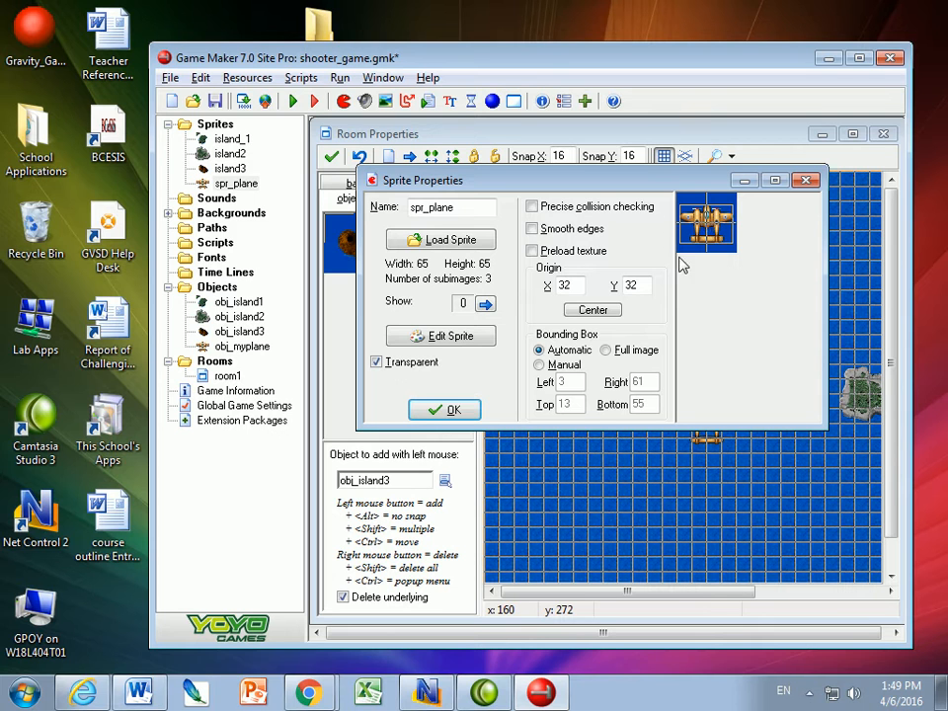
pyautogui.moveTo(719, 207)
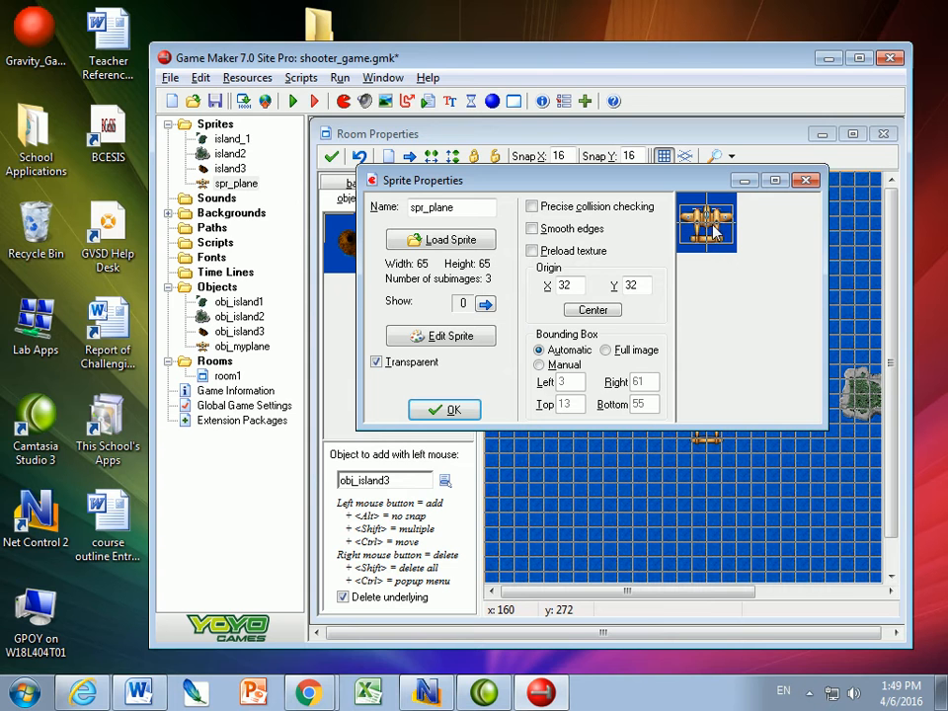
pyautogui.moveTo(715, 261)
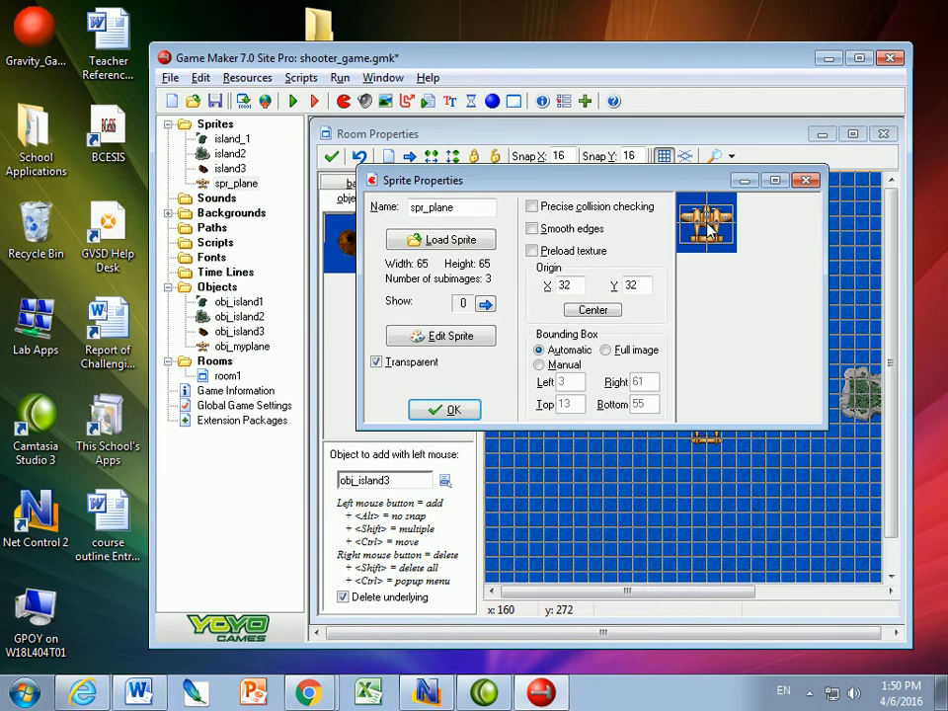
pyautogui.click(444, 408)
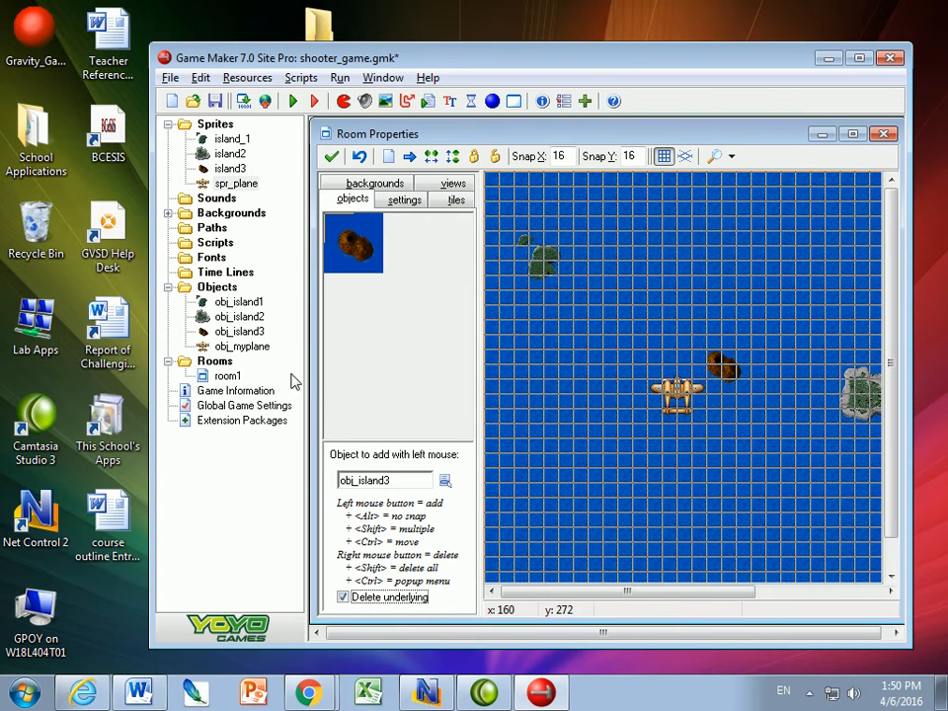
# - Change the Left event's Test Variable value from 0 to 20
pyautogui.click(241, 346)
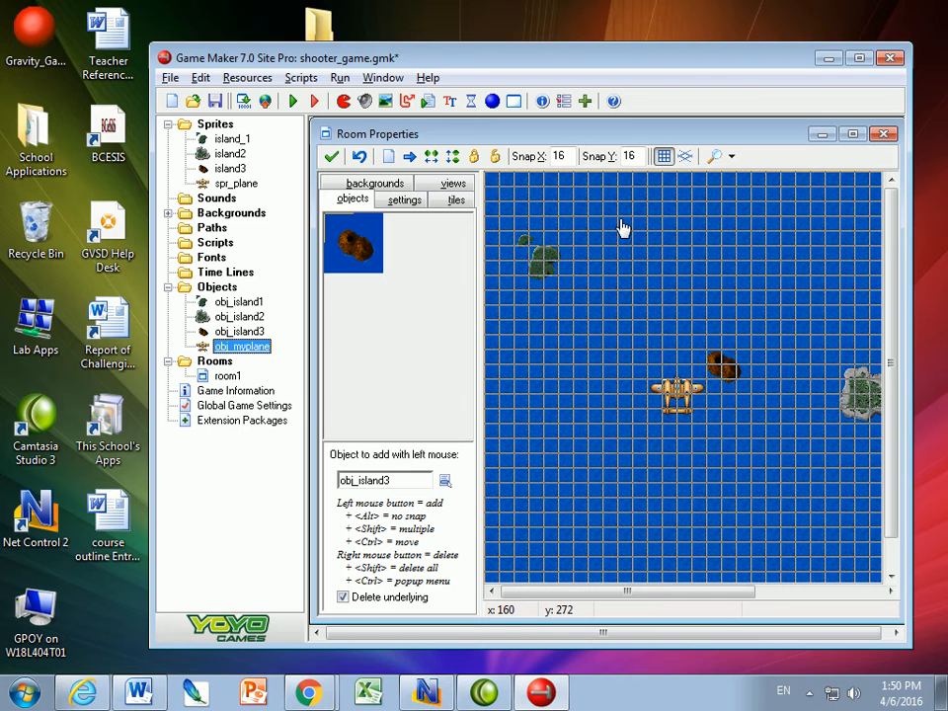
pyautogui.doubleClick(242, 345)
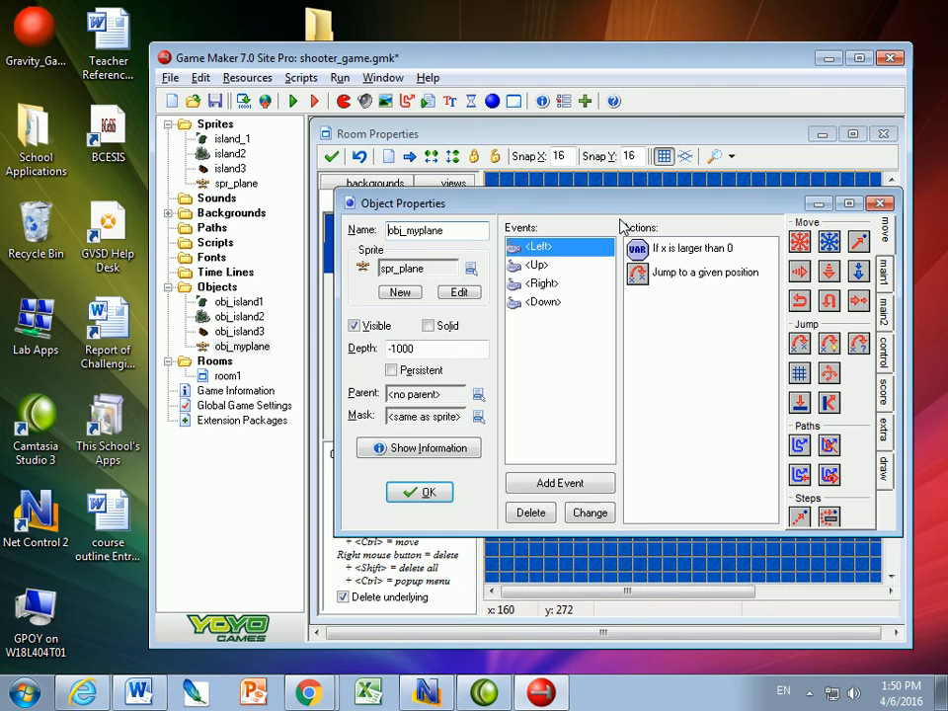
pyautogui.doubleClick(691, 248)
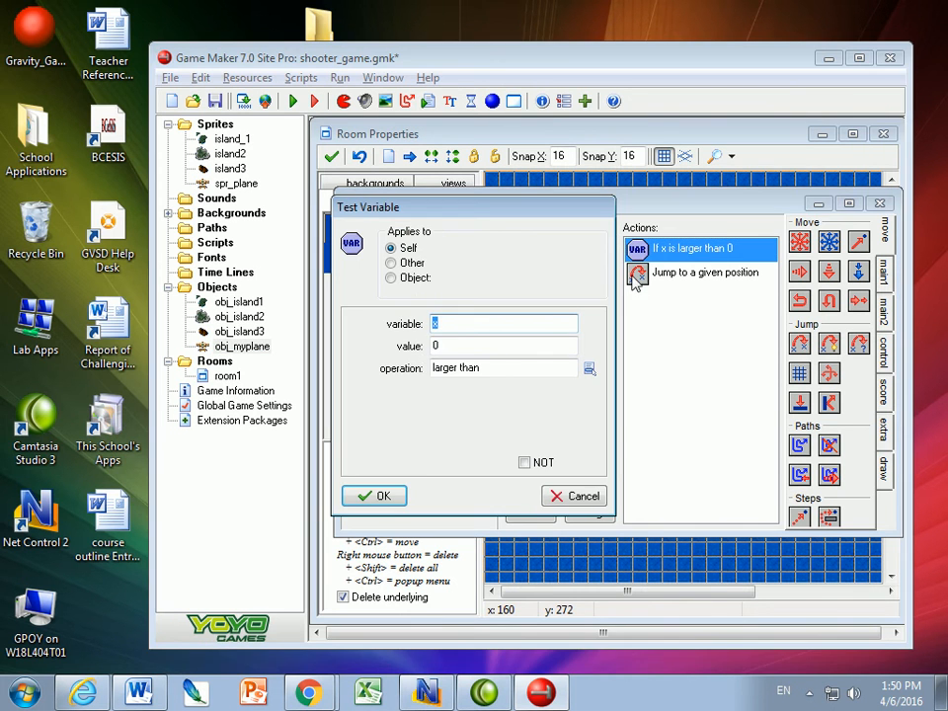
pyautogui.click(373, 495)
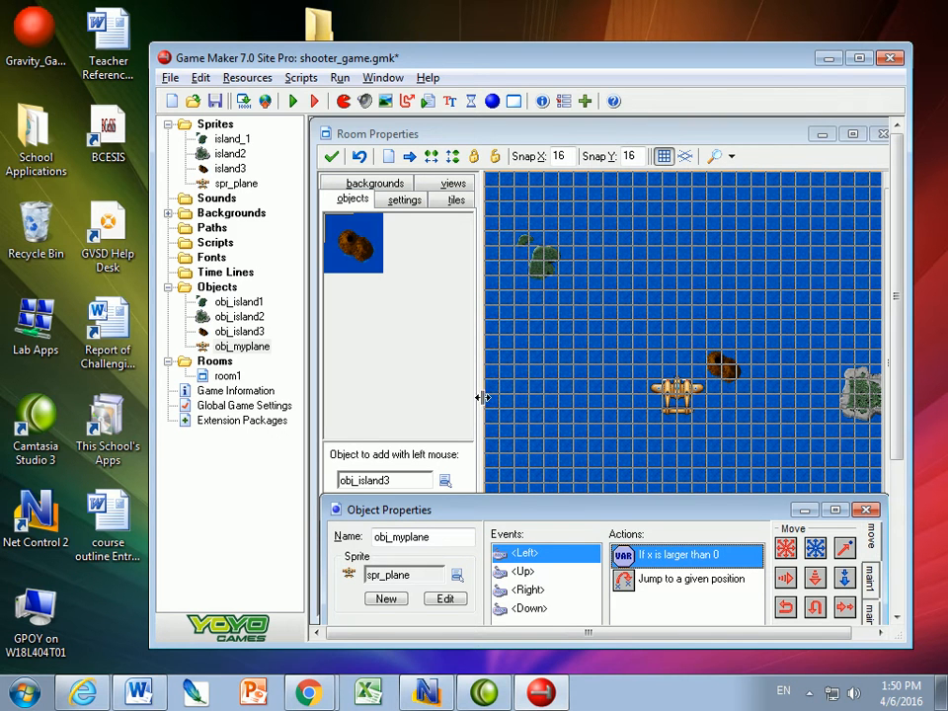
pyautogui.moveTo(482, 403)
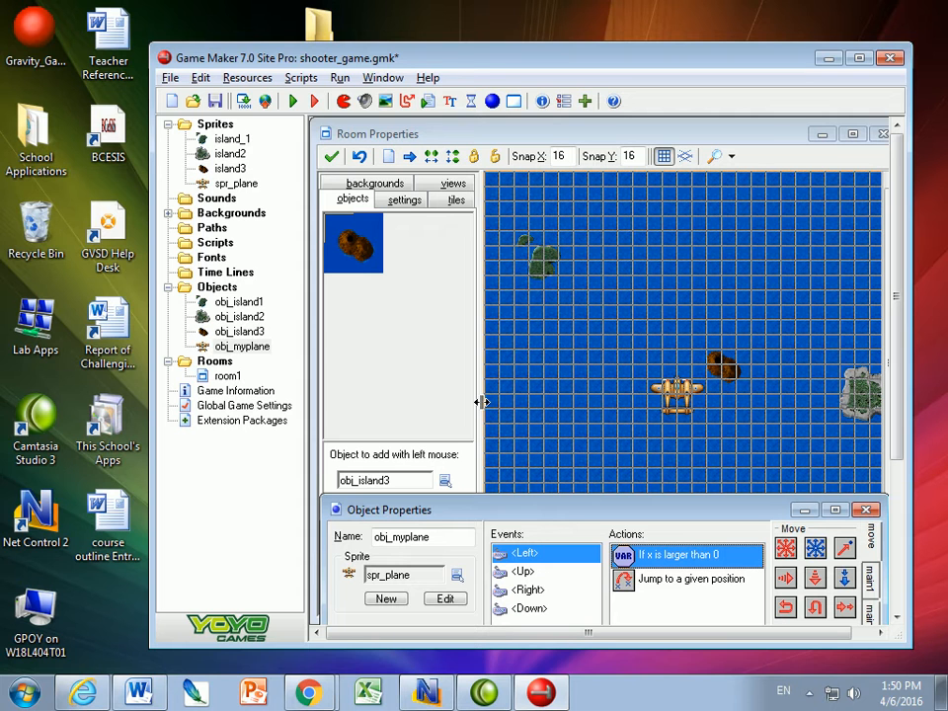
pyautogui.moveTo(247, 124)
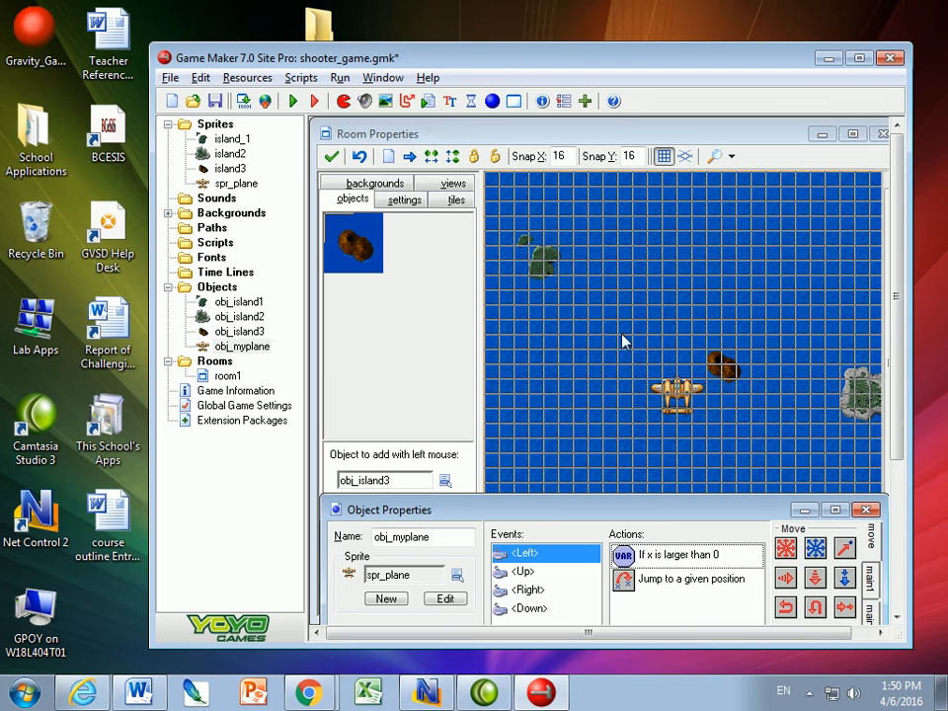
pyautogui.click(241, 346)
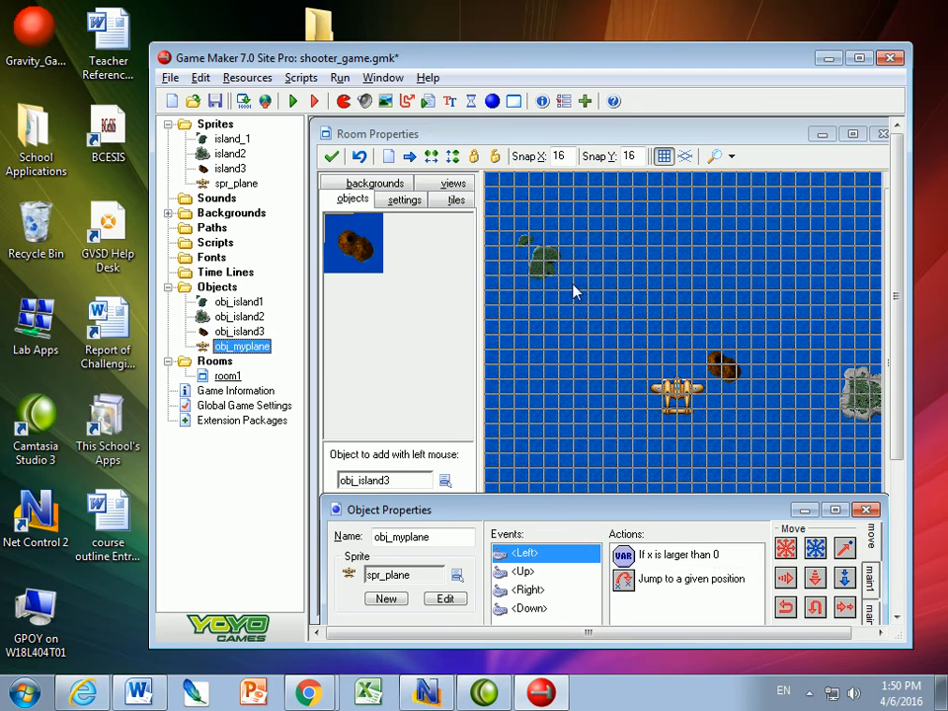
pyautogui.moveTo(689, 210)
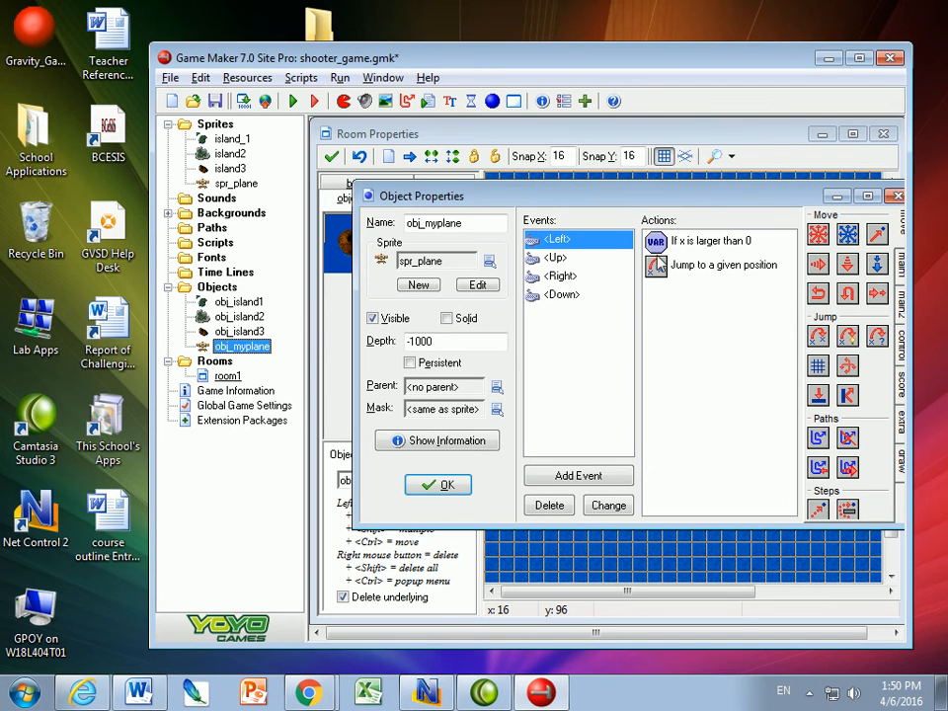
pyautogui.doubleClick(719, 241)
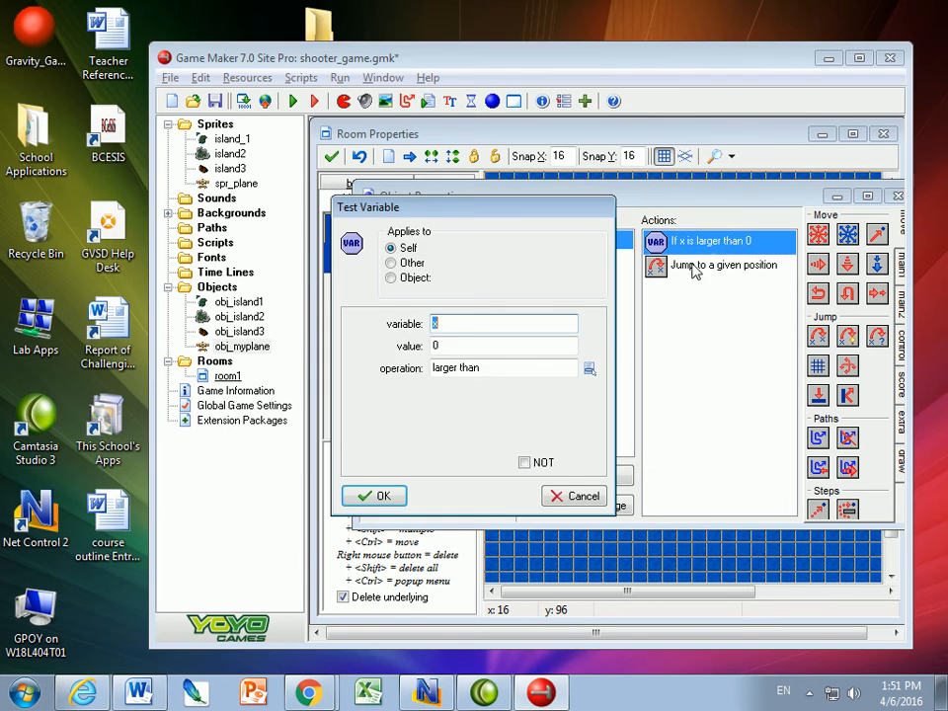
pyautogui.write('20')
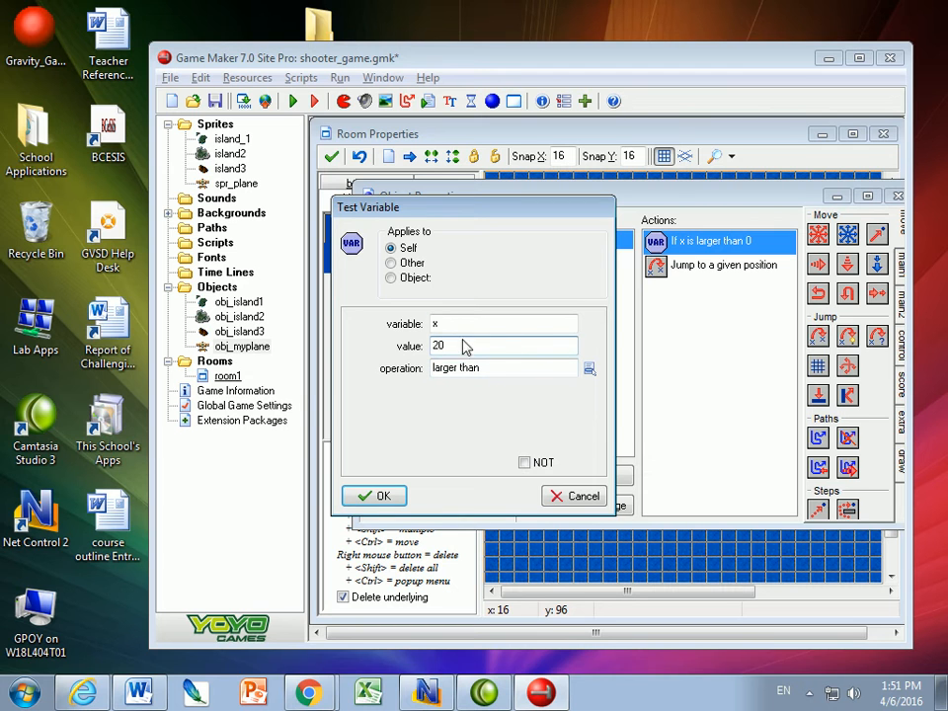
pyautogui.moveTo(422, 428)
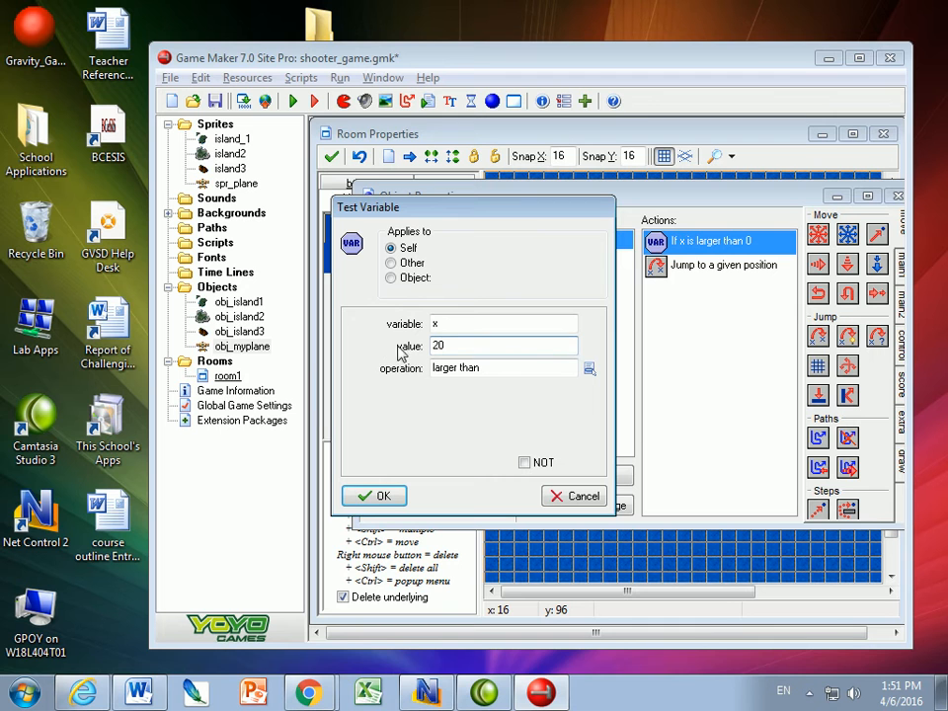
pyautogui.click(373, 495)
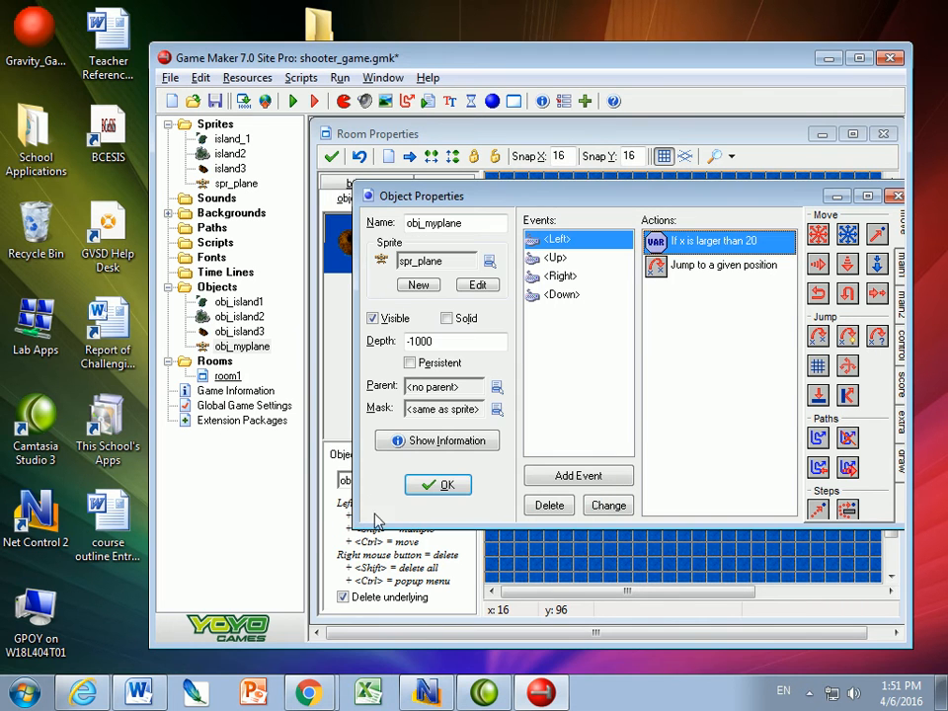
# - Set the Right event's Test Variable to x smaller than room_width - 20
pyautogui.click(560, 275)
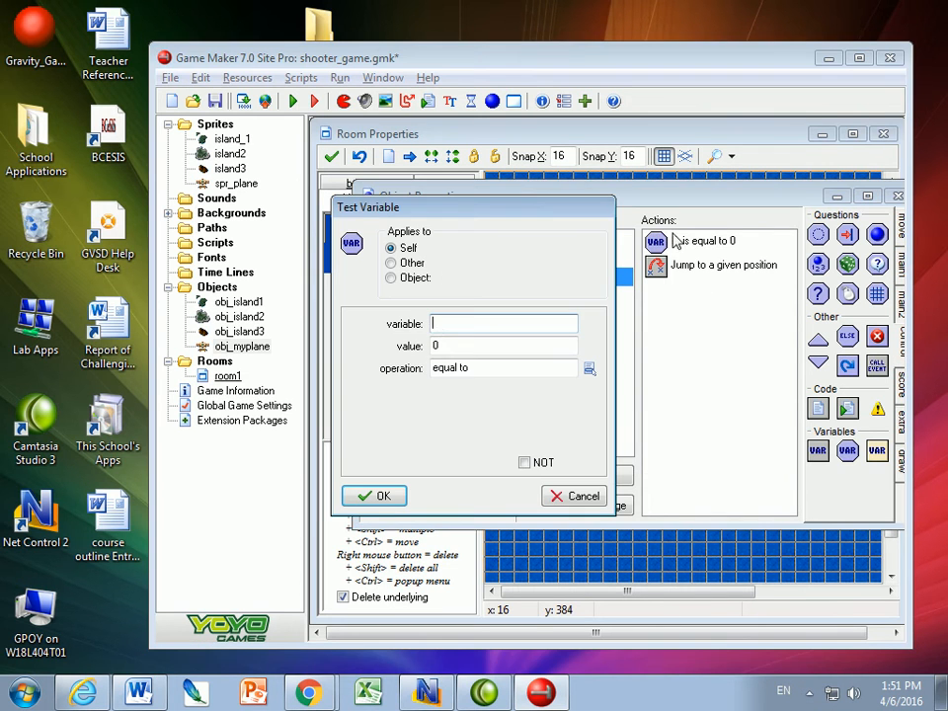
pyautogui.click(588, 367)
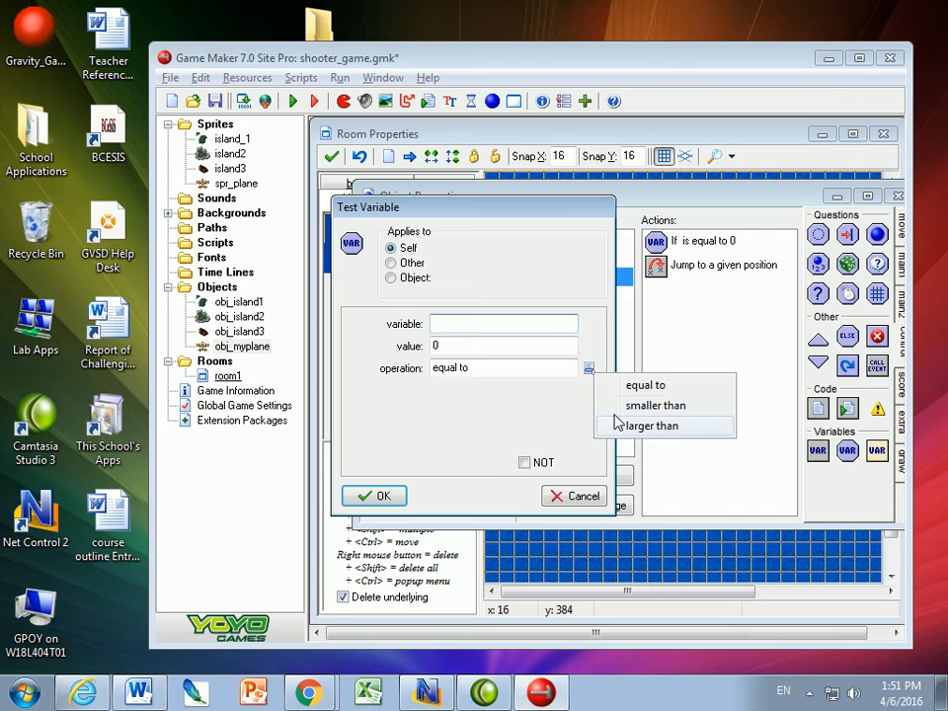
pyautogui.click(652, 426)
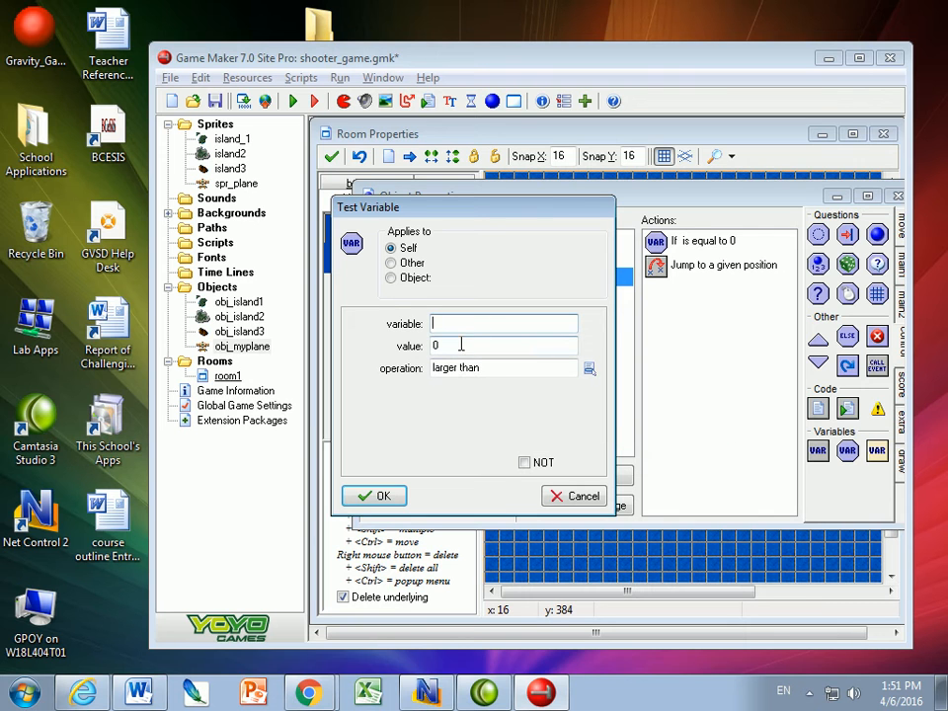
pyautogui.write('2.0')
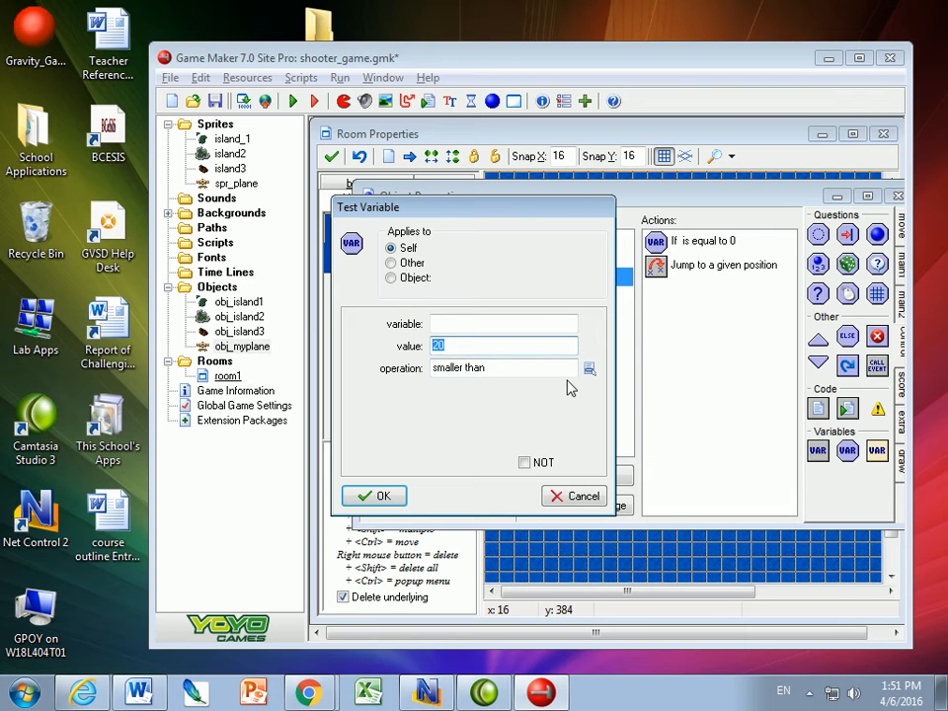
pyautogui.write('room_width')
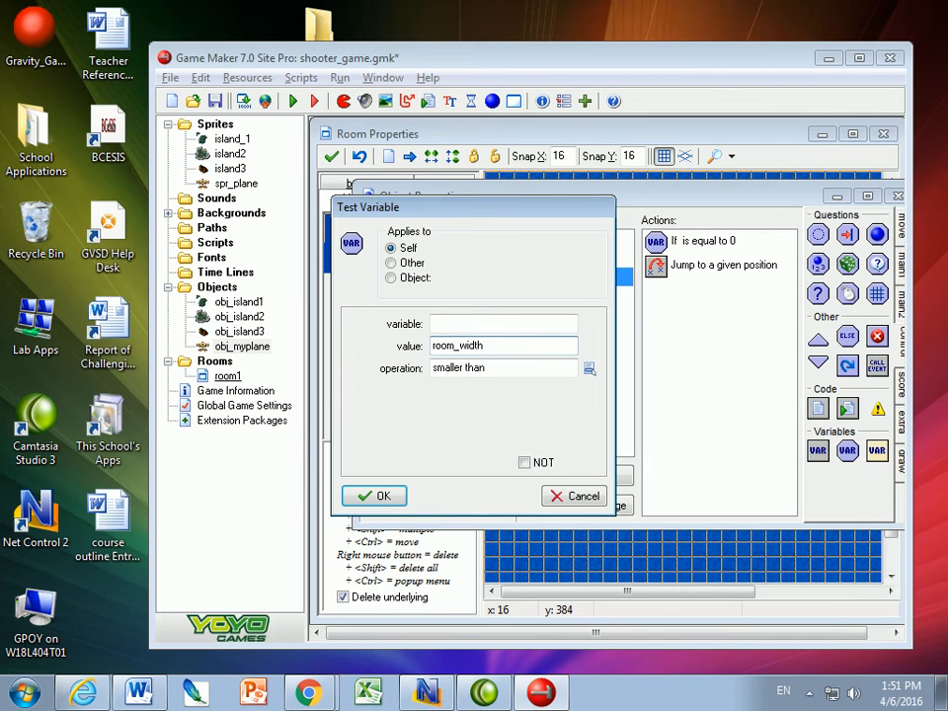
pyautogui.click(503, 344)
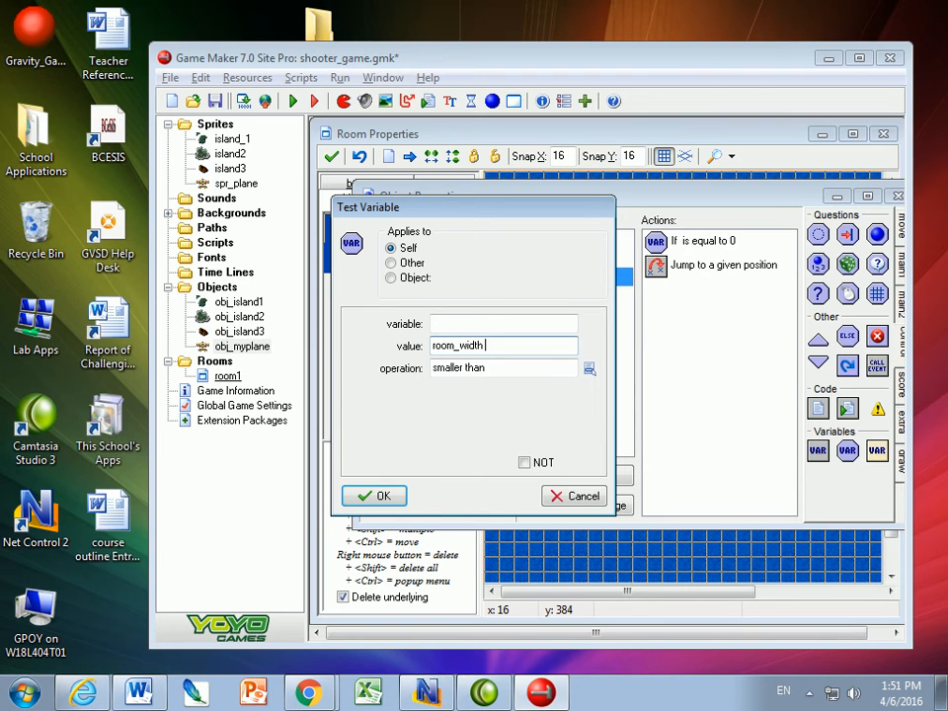
pyautogui.write('- 20')
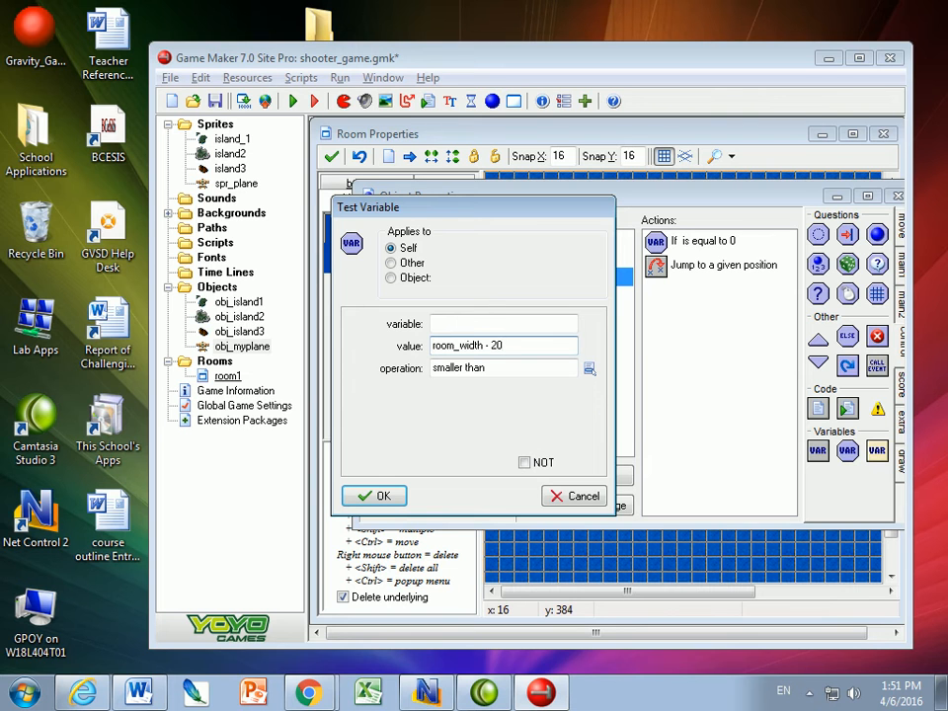
pyautogui.click(503, 322)
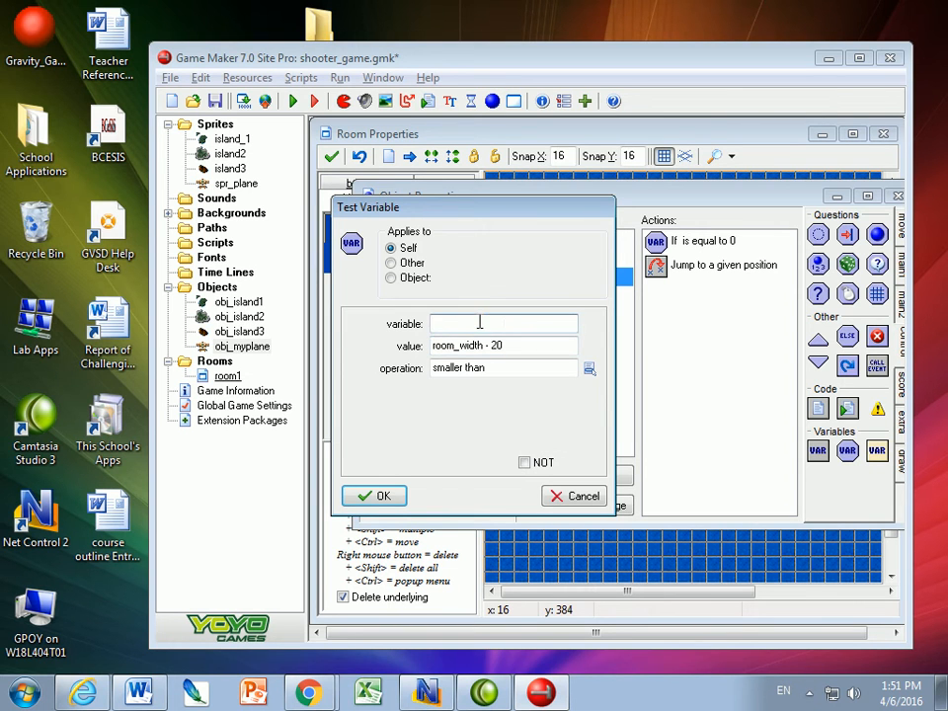
pyautogui.write('x')
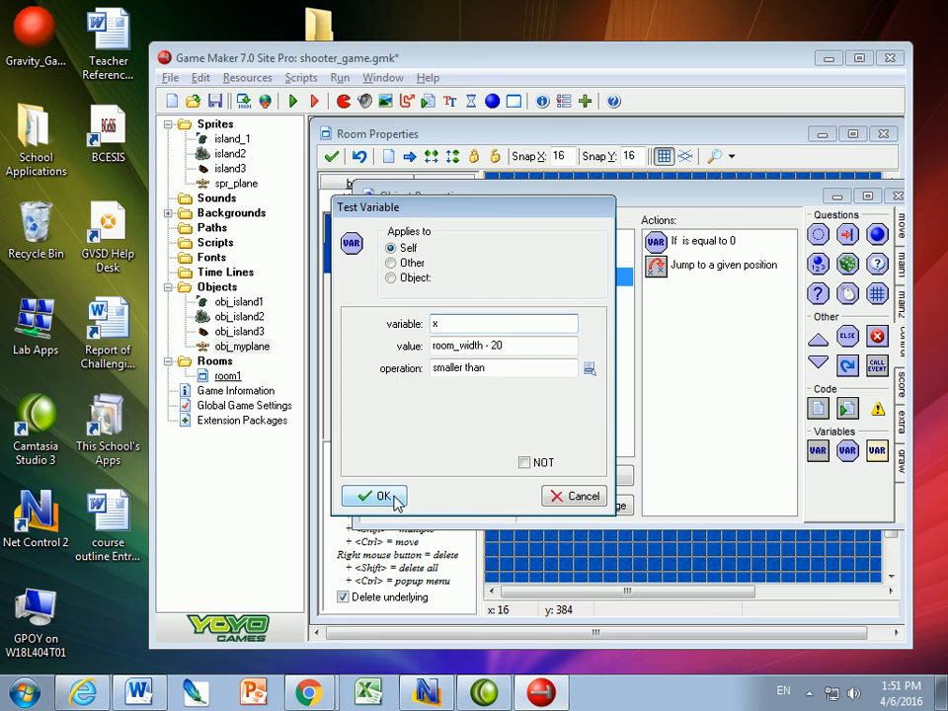
pyautogui.click(375, 496)
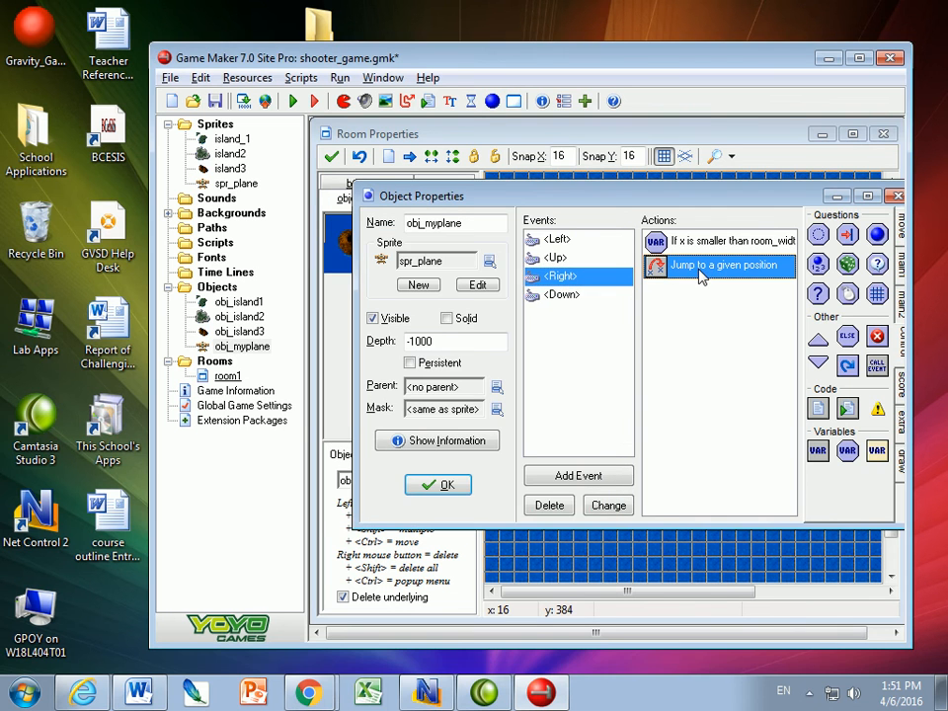
pyautogui.doubleClick(729, 265)
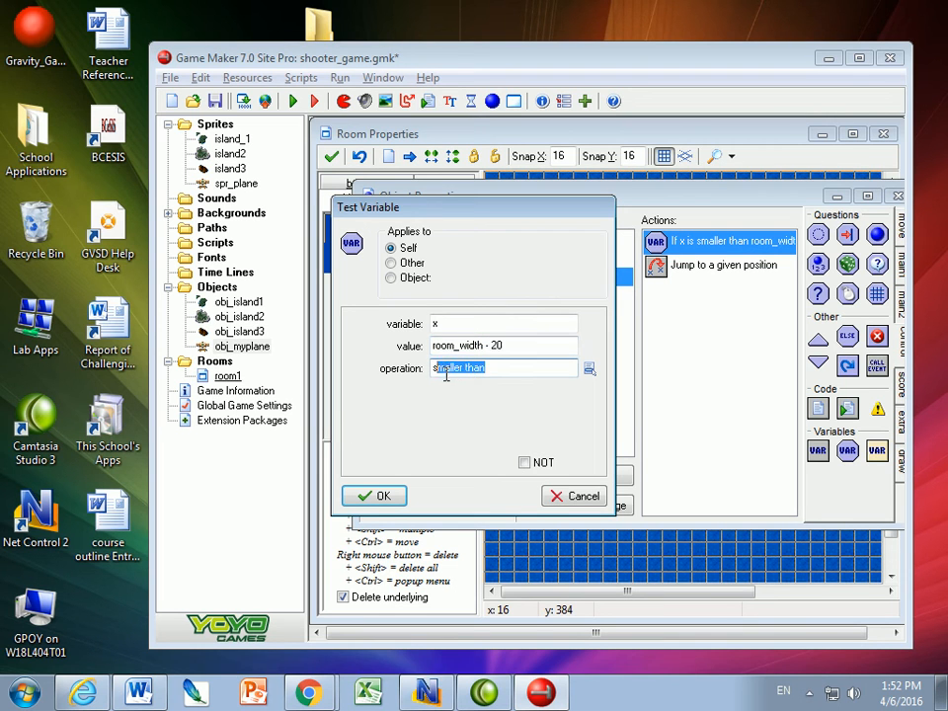
pyautogui.click(373, 495)
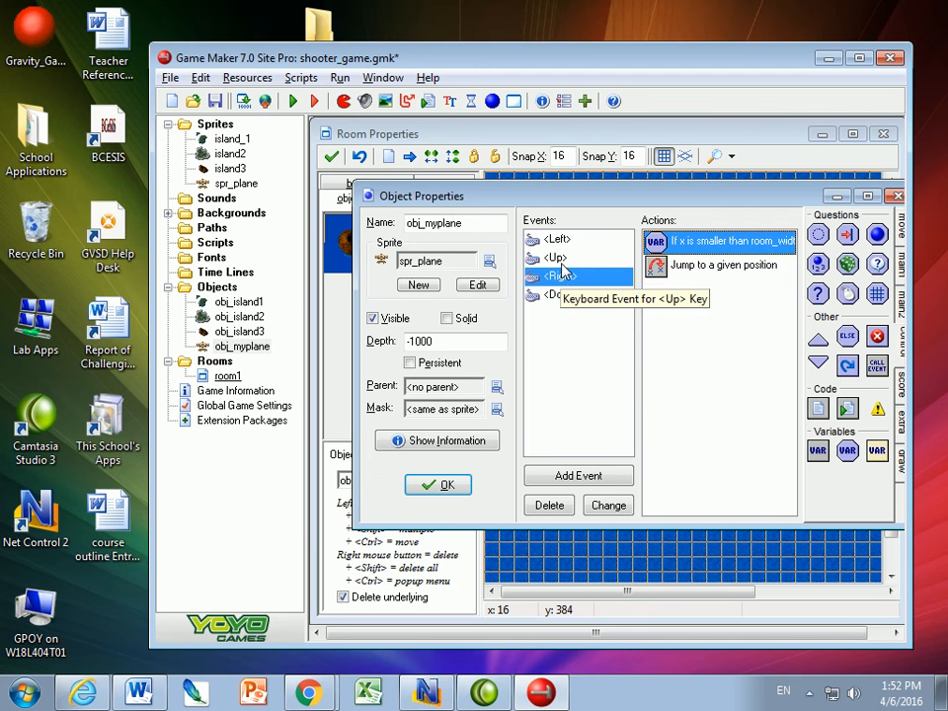
# - Set the Up event's Test Variable to y larger than 20
pyautogui.click(556, 256)
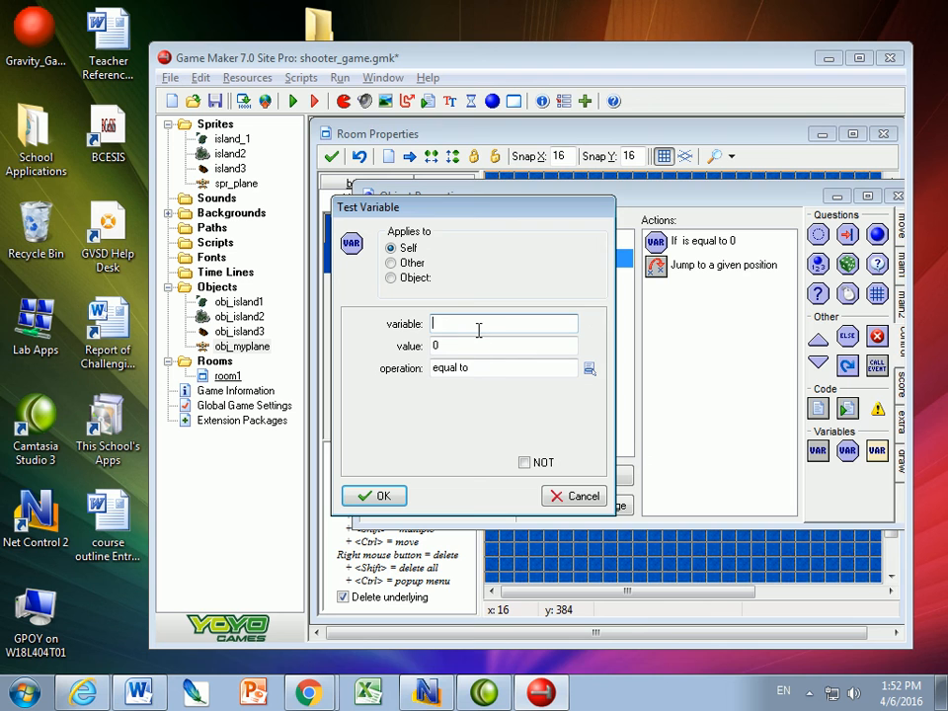
pyautogui.write('y')
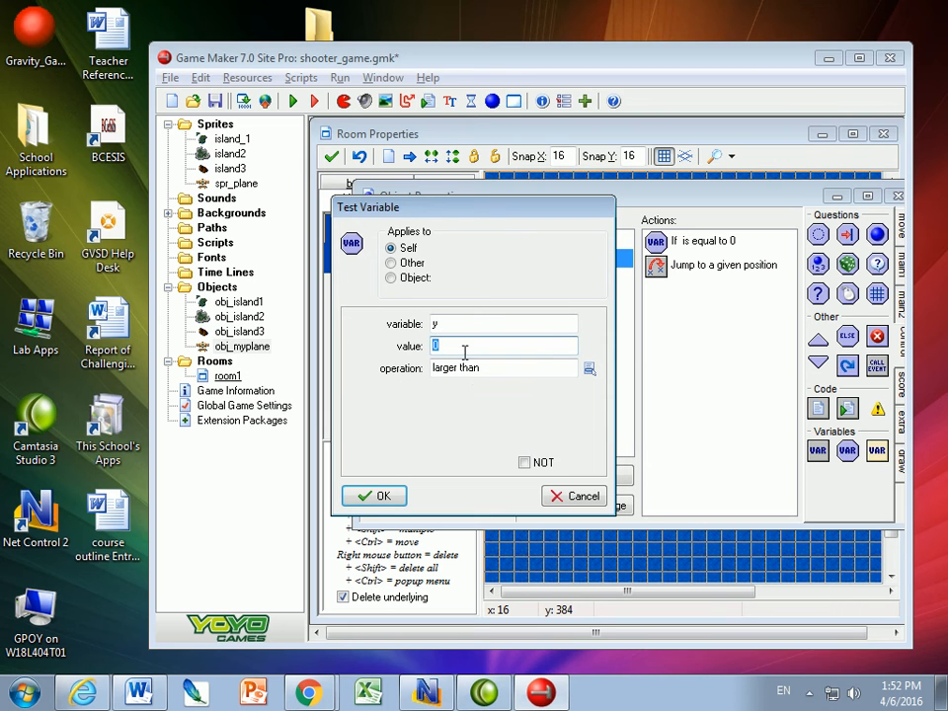
pyautogui.write('20')
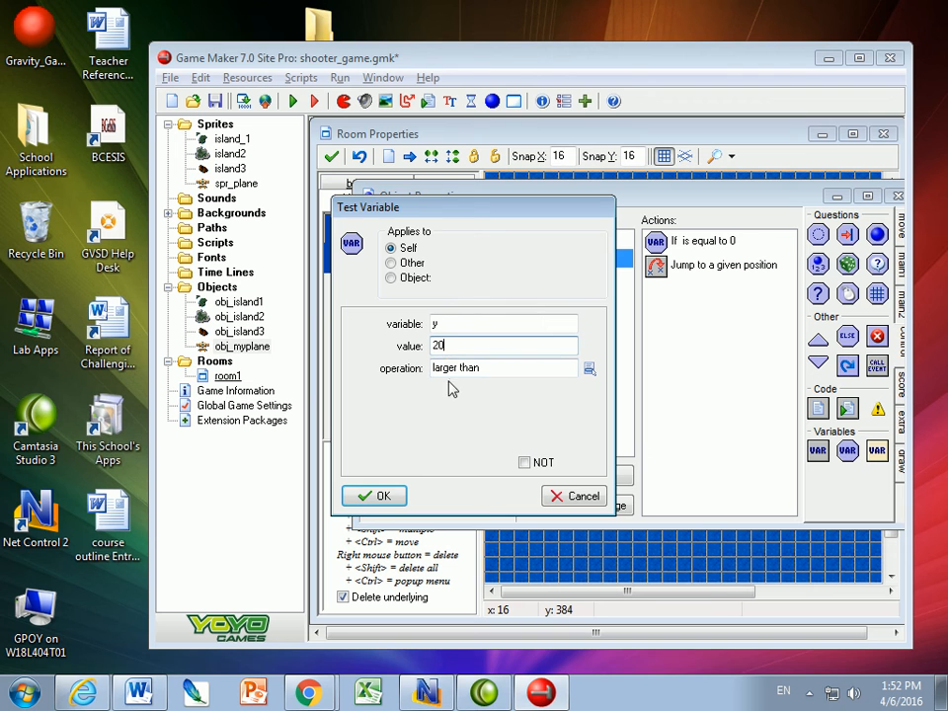
pyautogui.moveTo(466, 299)
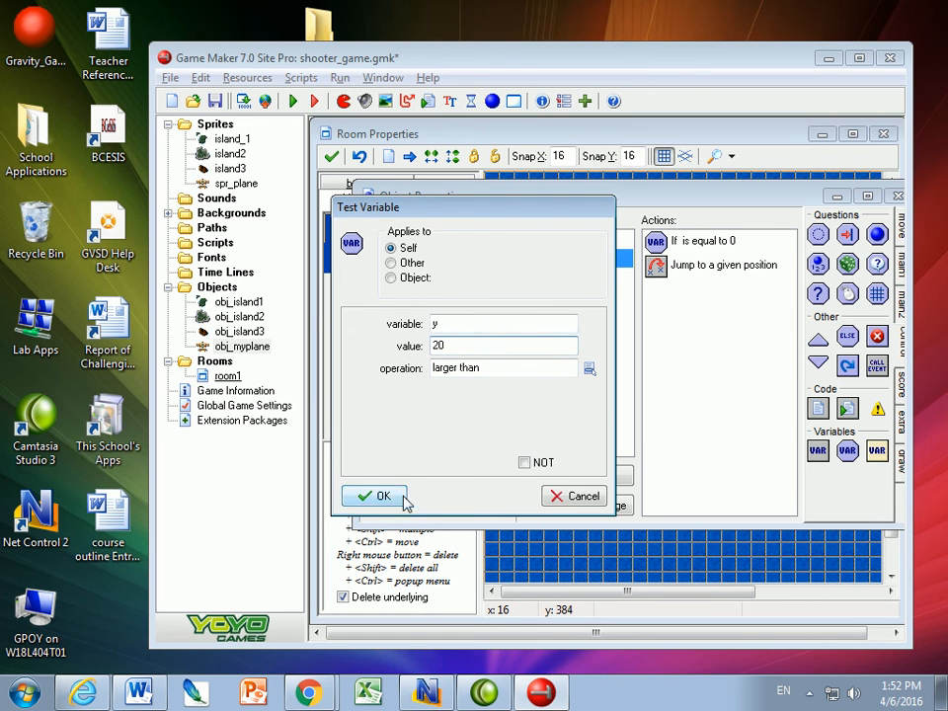
pyautogui.click(373, 496)
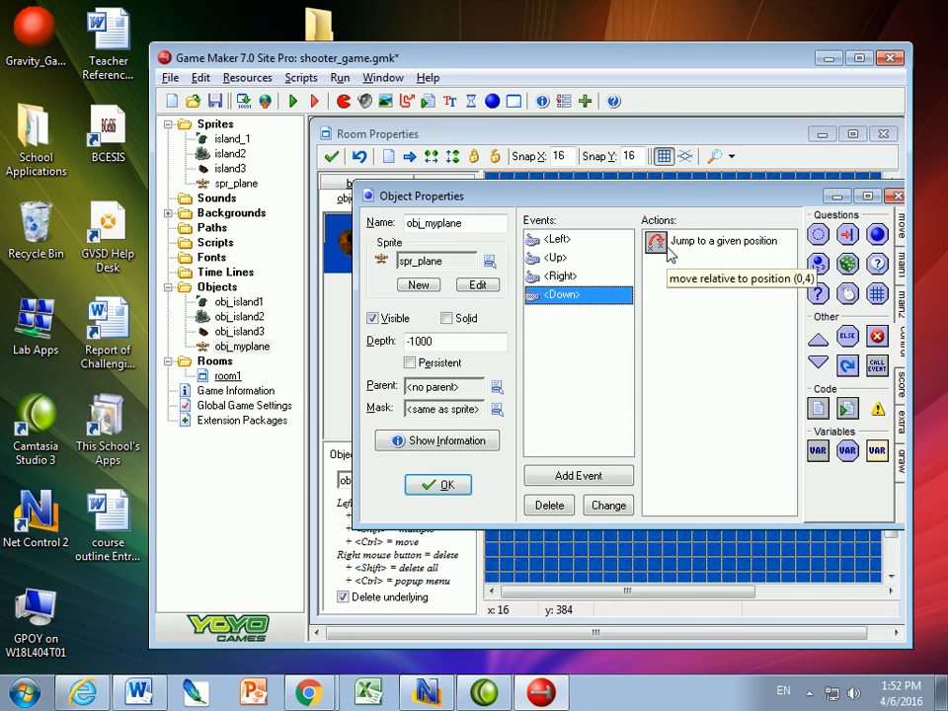
pyautogui.moveTo(743, 369)
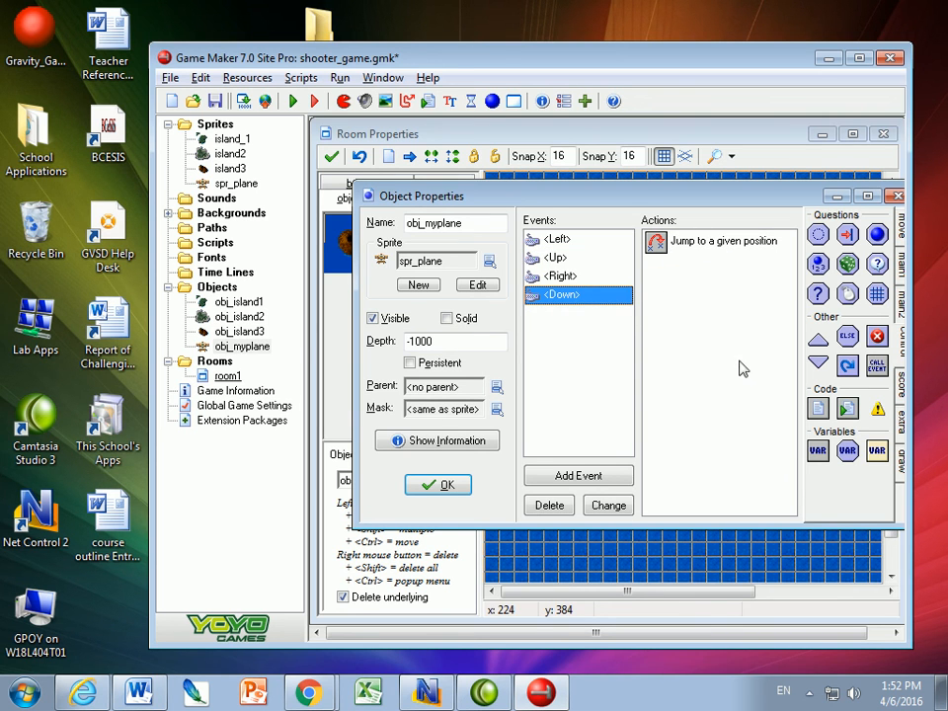
# - Set the Down event's check to y smaller than room_height - 120, then run the game
pyautogui.doubleClick(720, 241)
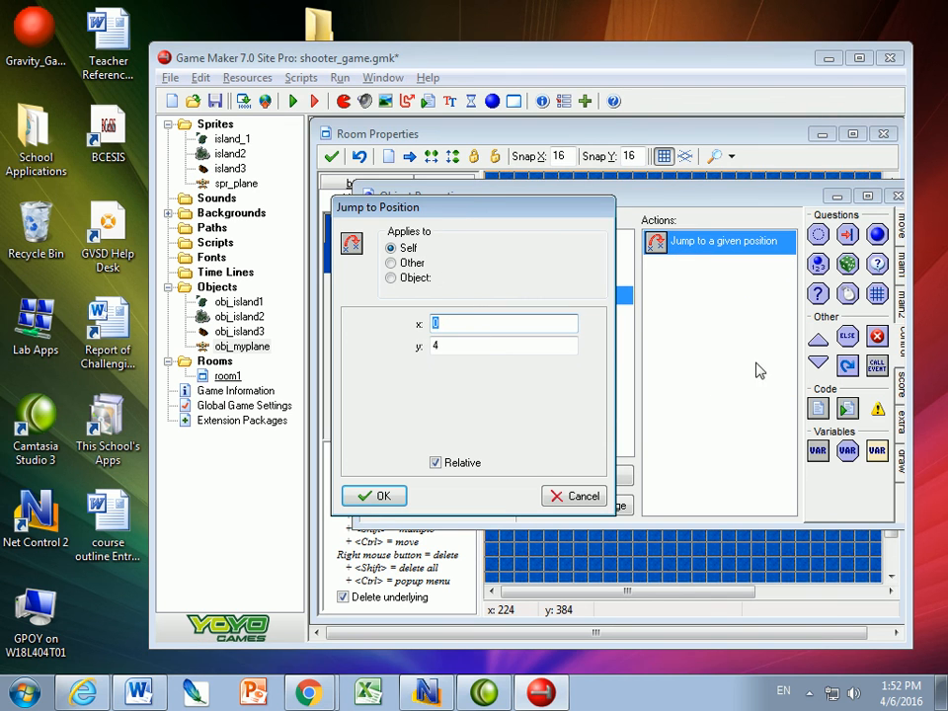
pyautogui.click(373, 495)
pyautogui.write('y')
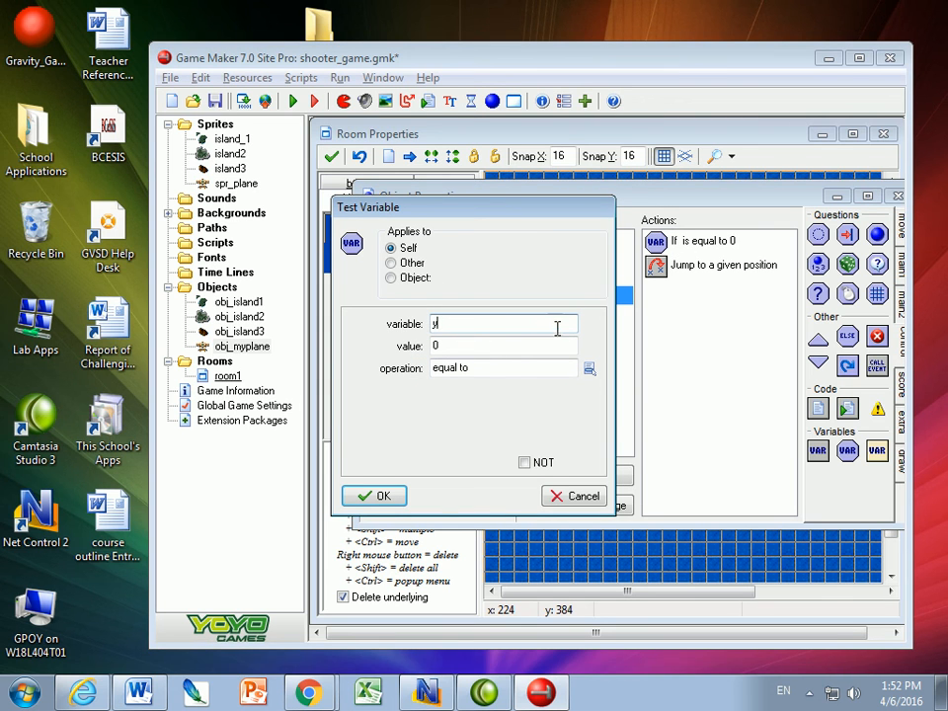
pyautogui.click(503, 368)
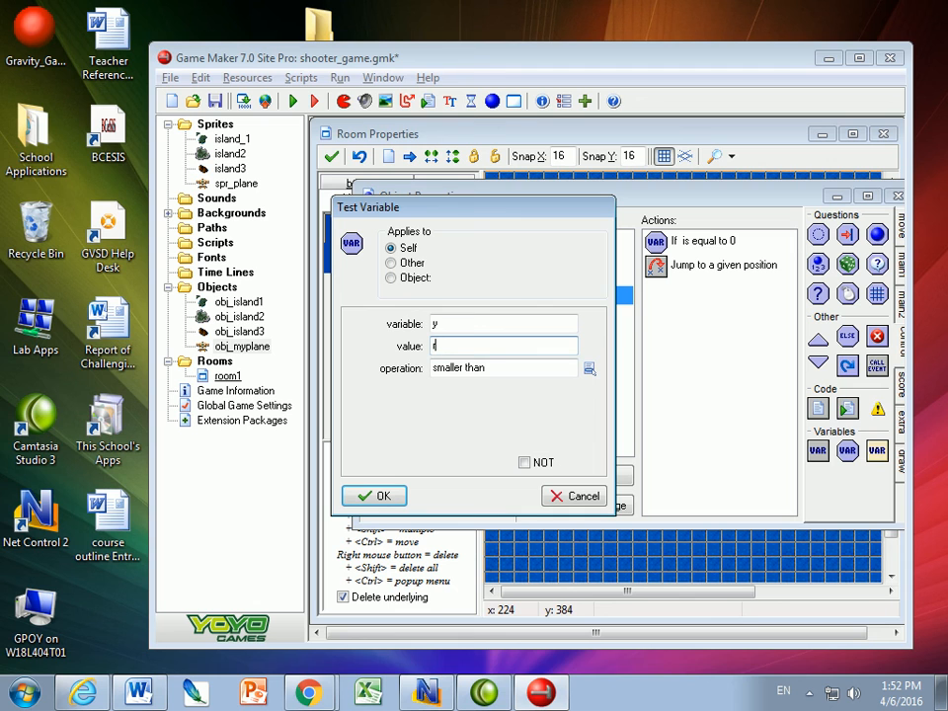
pyautogui.write('room_height - 120')
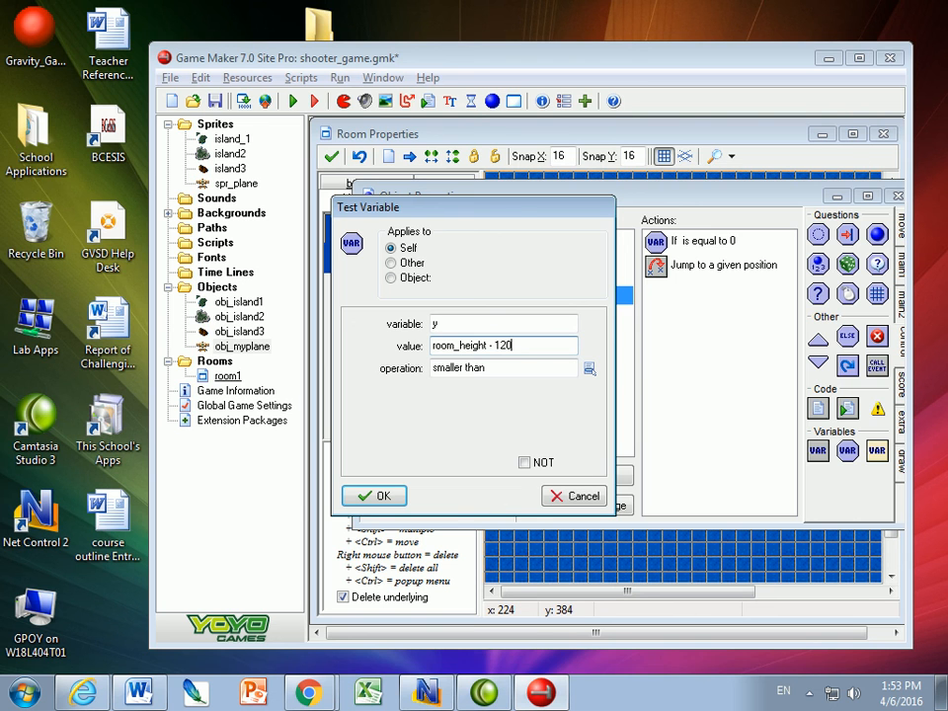
pyautogui.click(373, 495)
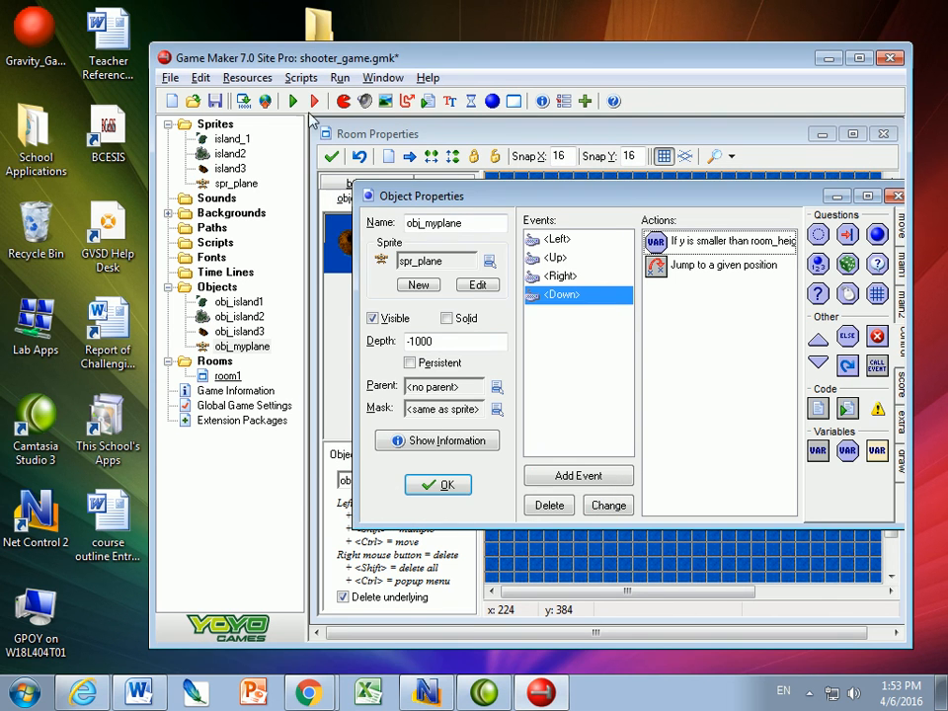
pyautogui.click(438, 485)
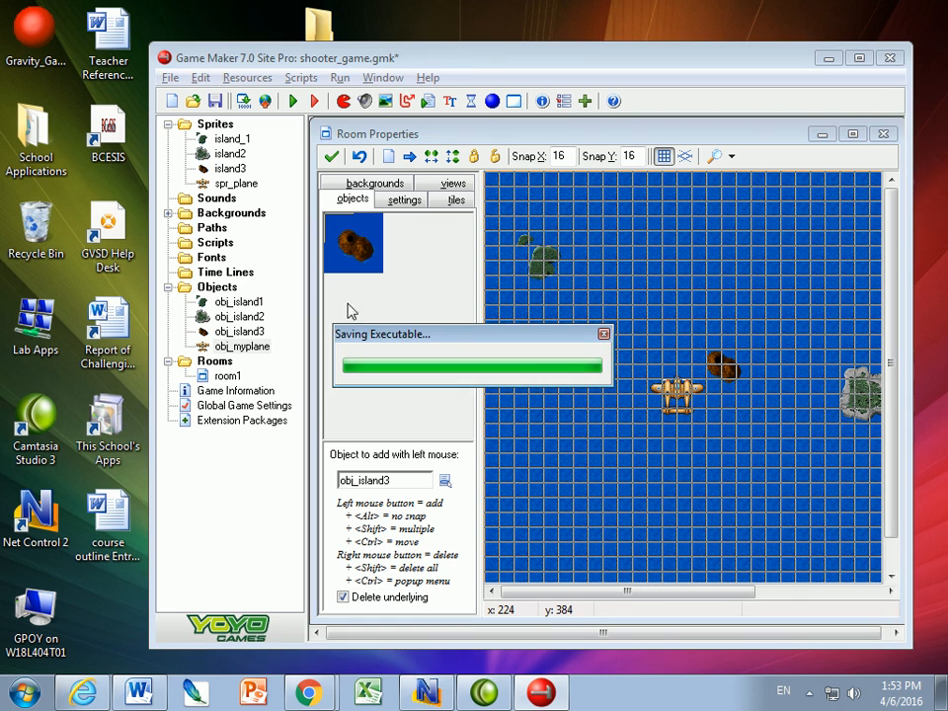
pyautogui.moveTo(425, 219)
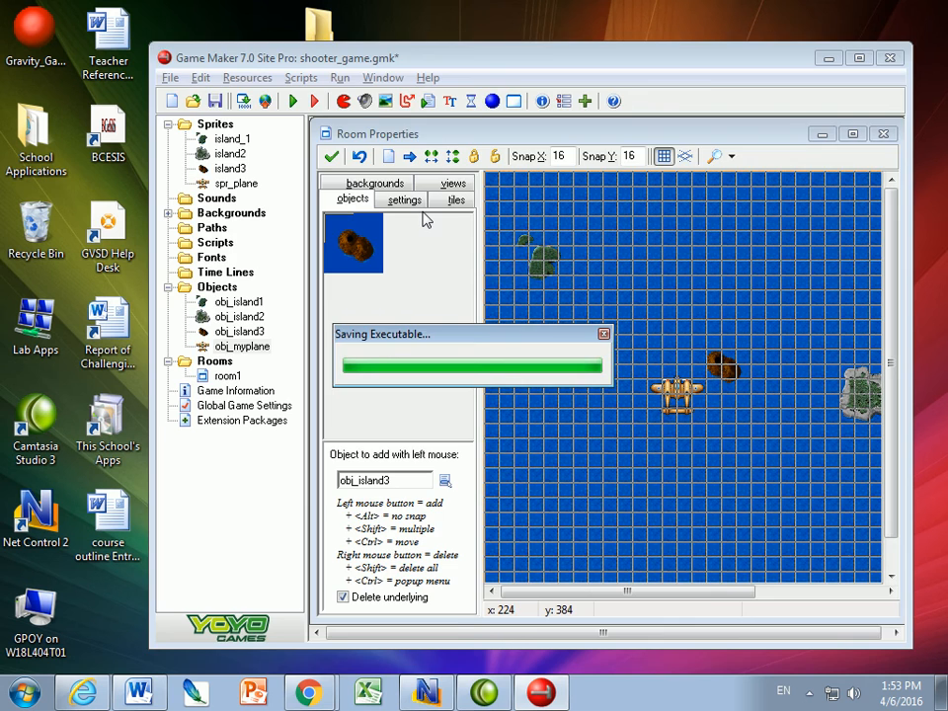
# - Wait for the game window showing the plane over water and islands
pyautogui.click(292, 100)
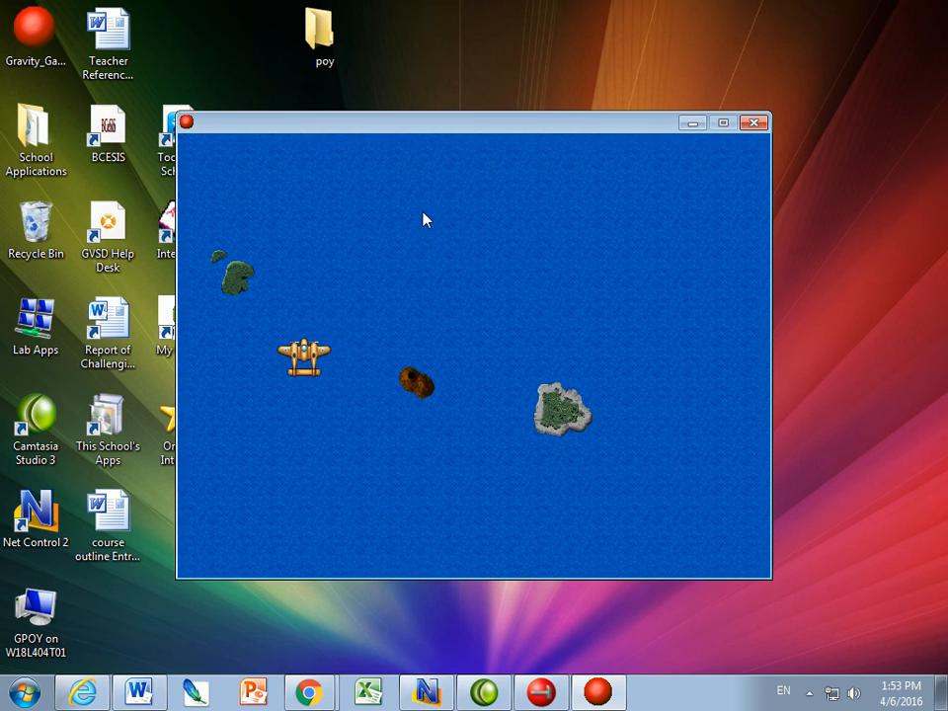